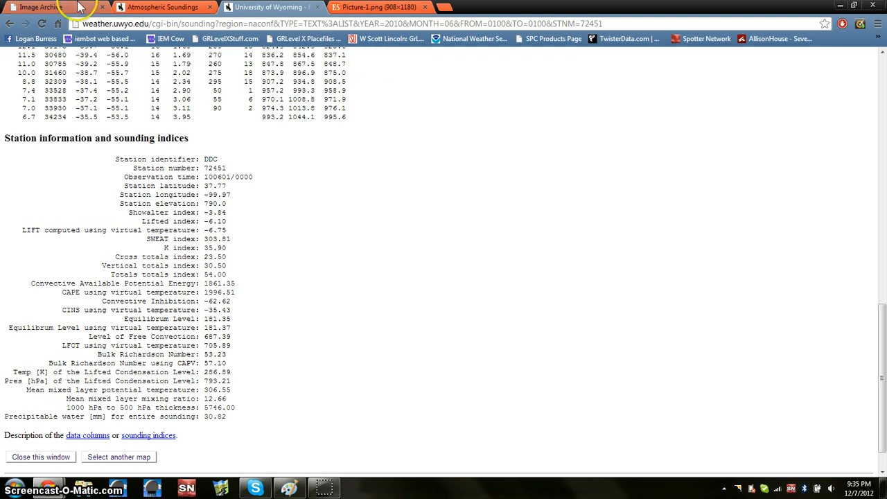
- Switch to the UCAR Image Archive showing the 31 May 2010 NEXRAD 2km radar mosaic
left_click(40, 7)
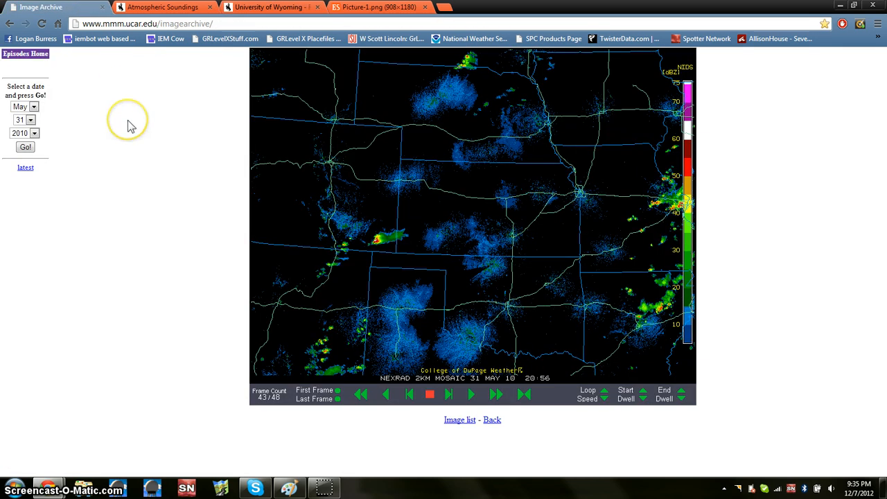
mouse_move(132, 126)
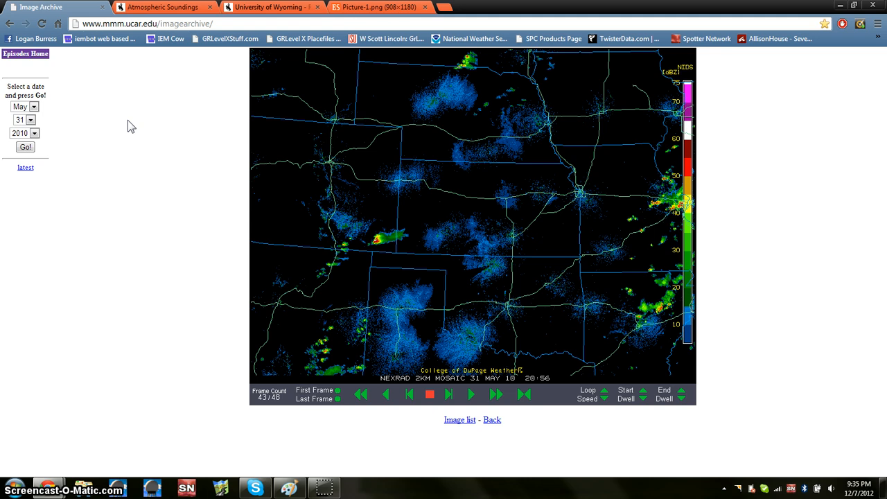
mouse_move(54, 141)
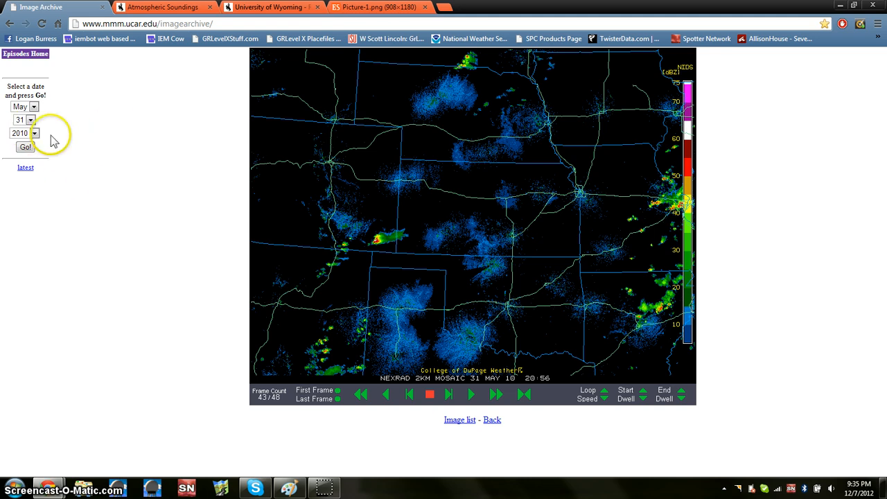
mouse_move(82, 200)
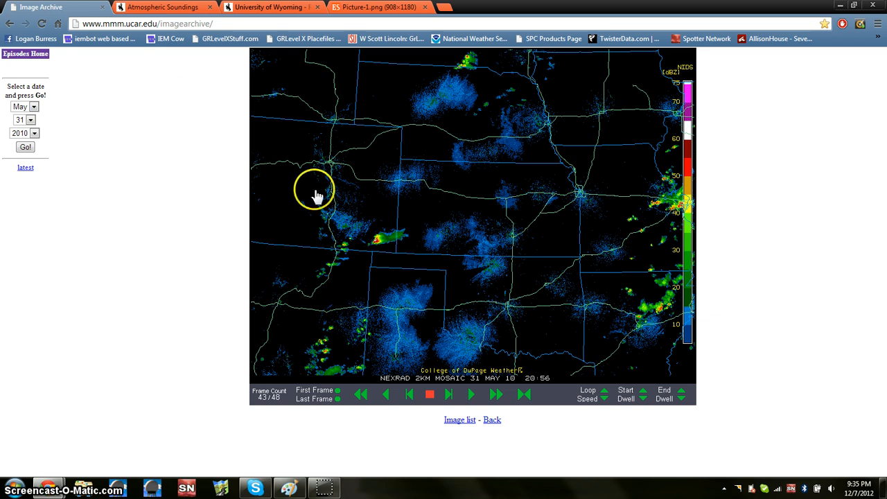
mouse_move(352, 264)
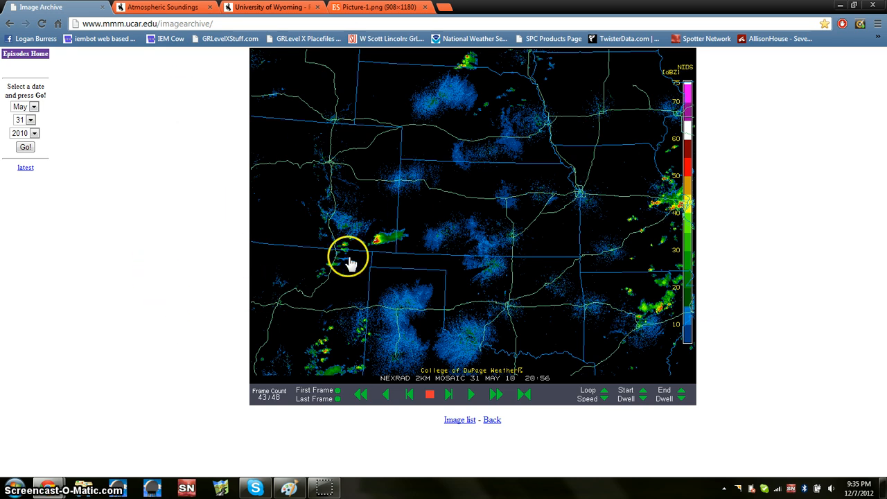
mouse_move(366, 111)
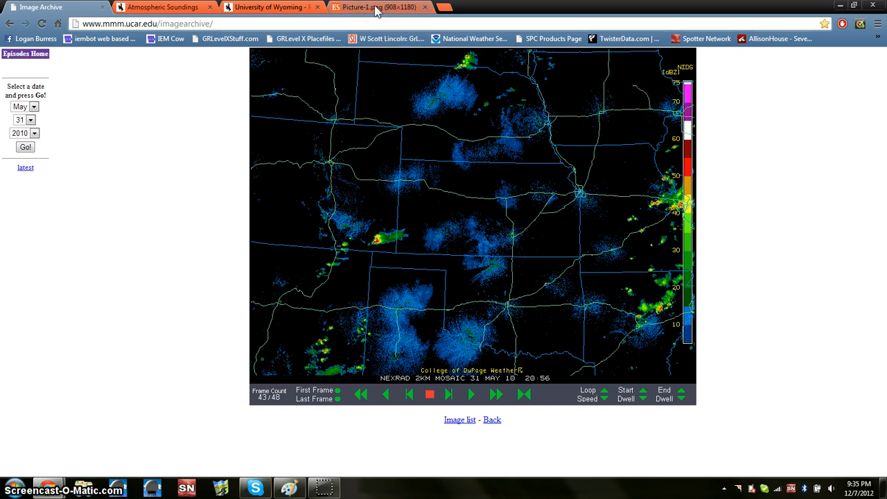
- Switch to the Picture-1.png tab holding the blank skew-T log-p diagram
left_click(377, 7)
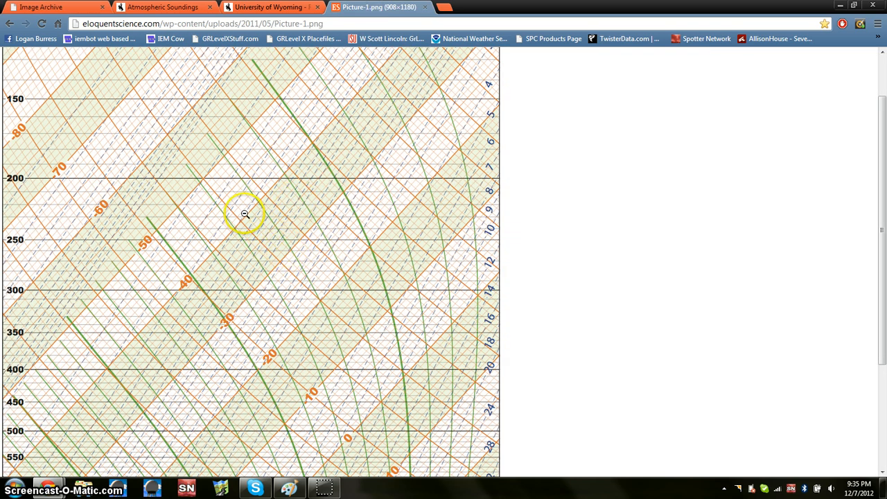
mouse_move(264, 274)
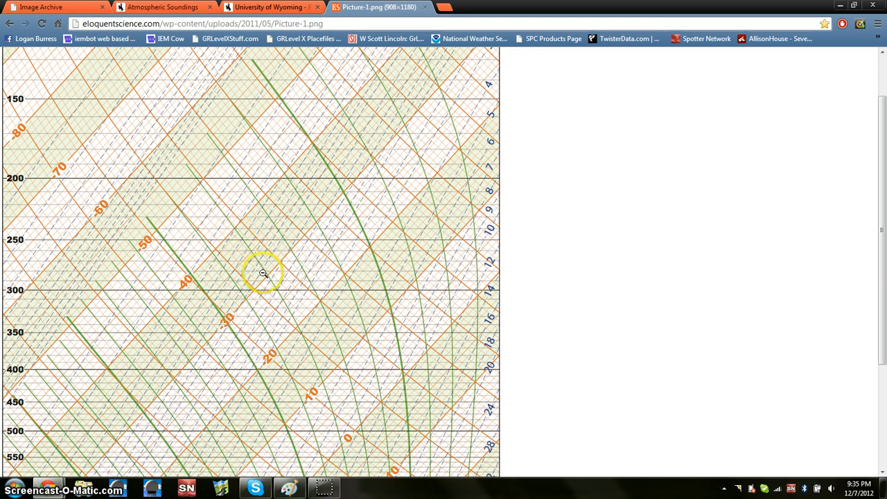
mouse_move(261, 284)
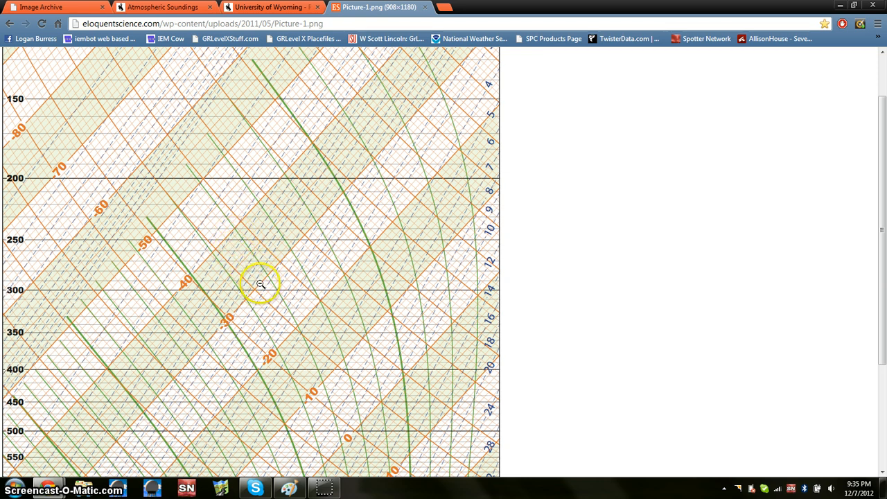
mouse_move(238, 230)
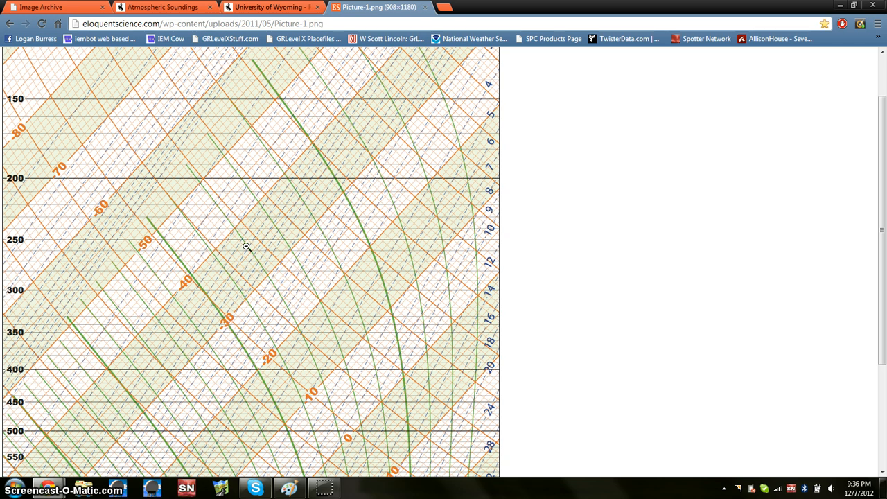
left_click(256, 285)
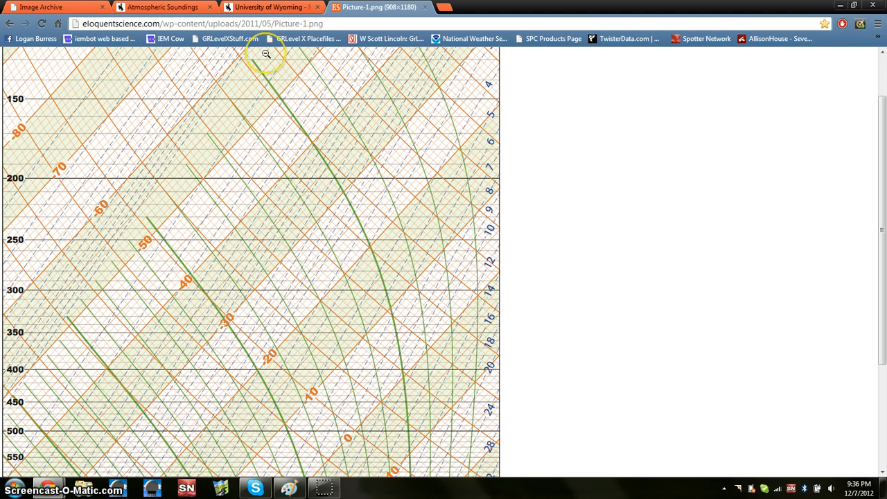
mouse_move(270, 7)
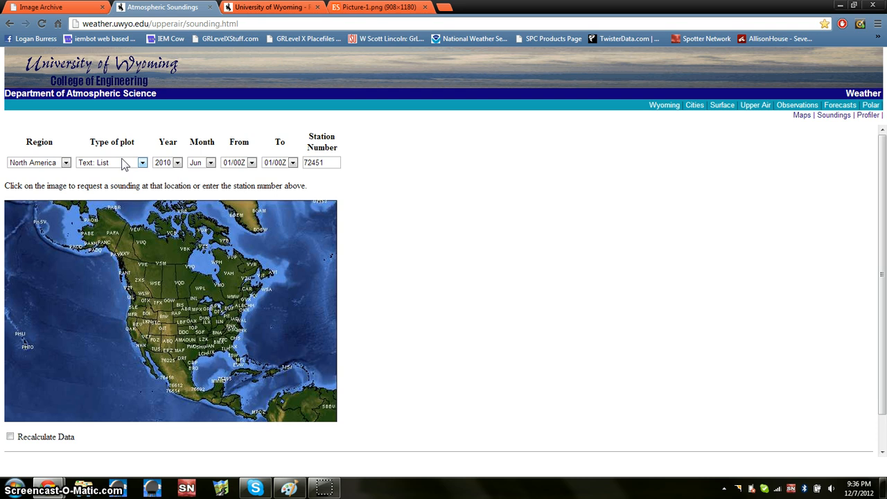
mouse_move(114, 162)
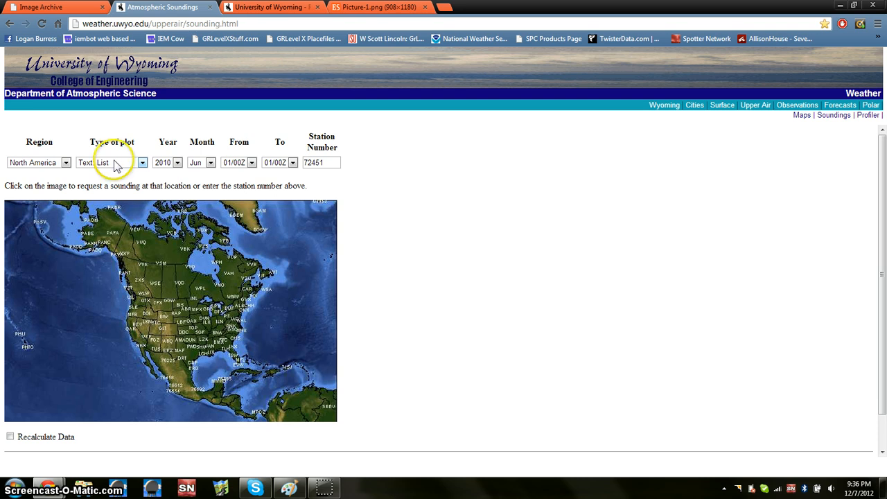
mouse_move(169, 170)
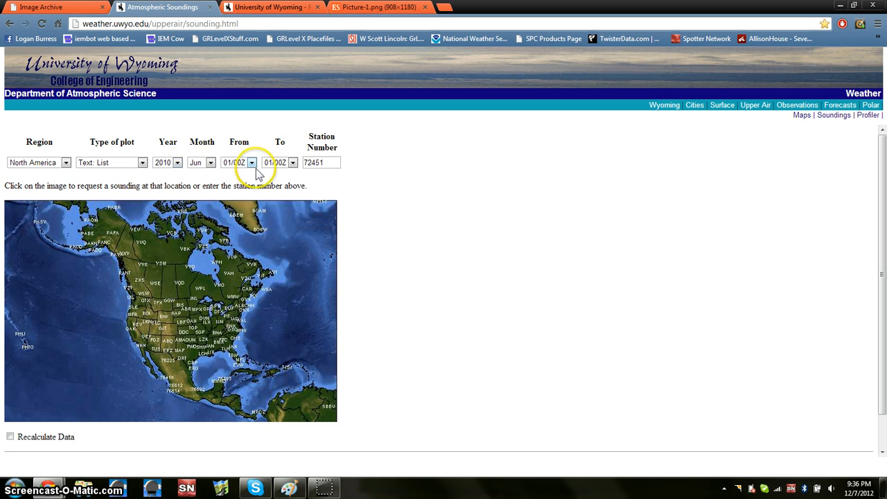
mouse_move(136, 201)
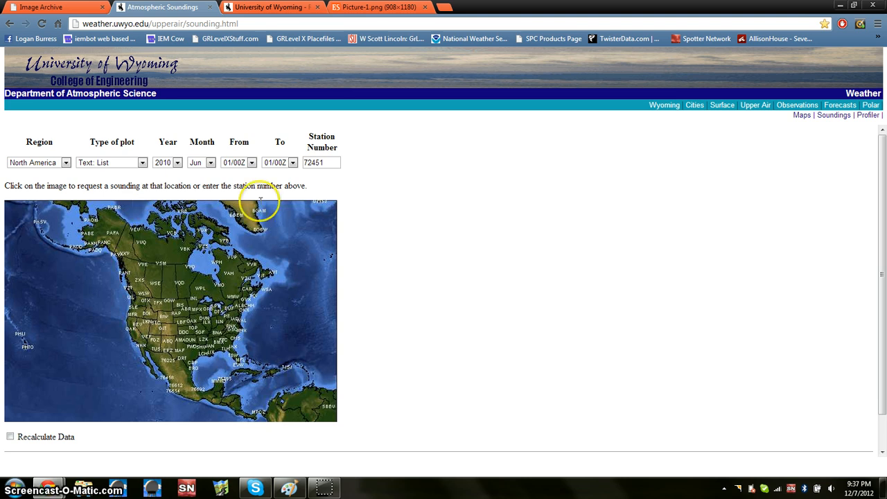
mouse_move(396, 294)
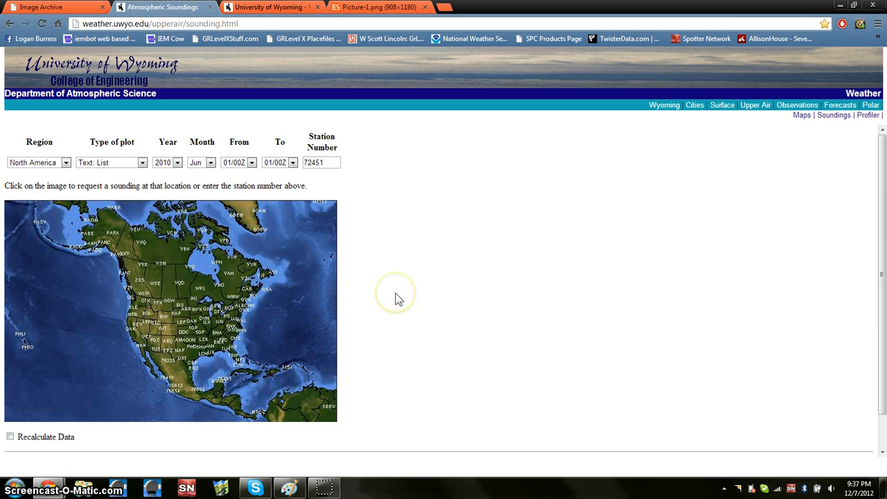
mouse_move(399, 299)
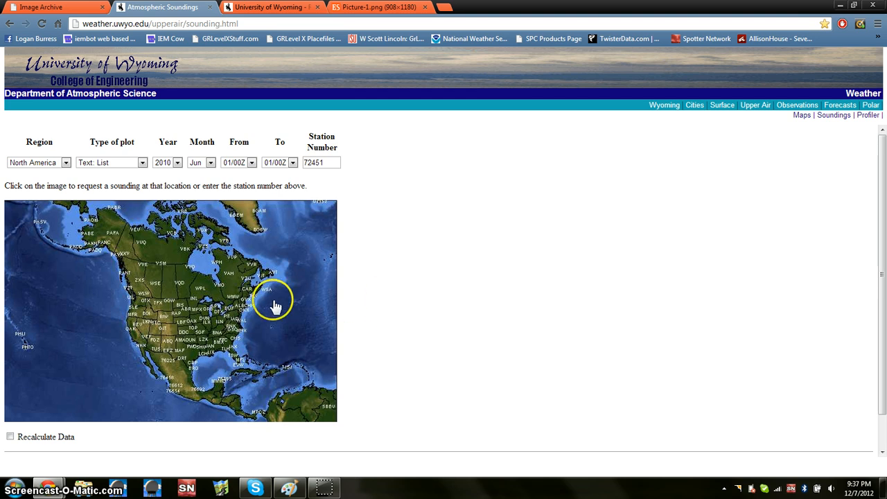
- Select Dodge City (72451) on the map and load its 00Z 01 Jun 2010 text sounding
left_click(123, 255)
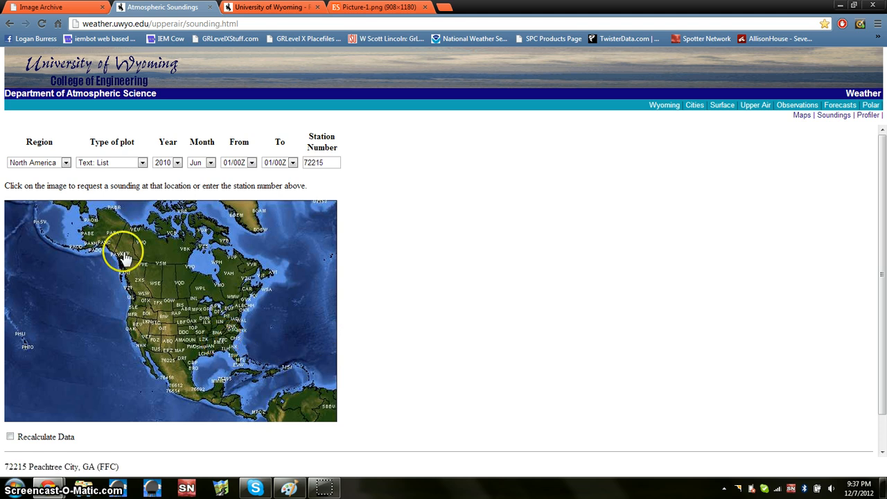
left_click(186, 340)
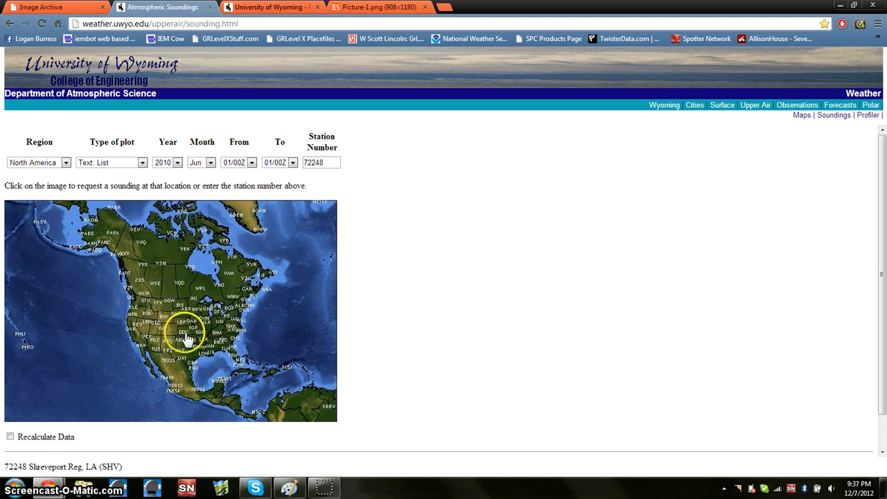
left_click(186, 334)
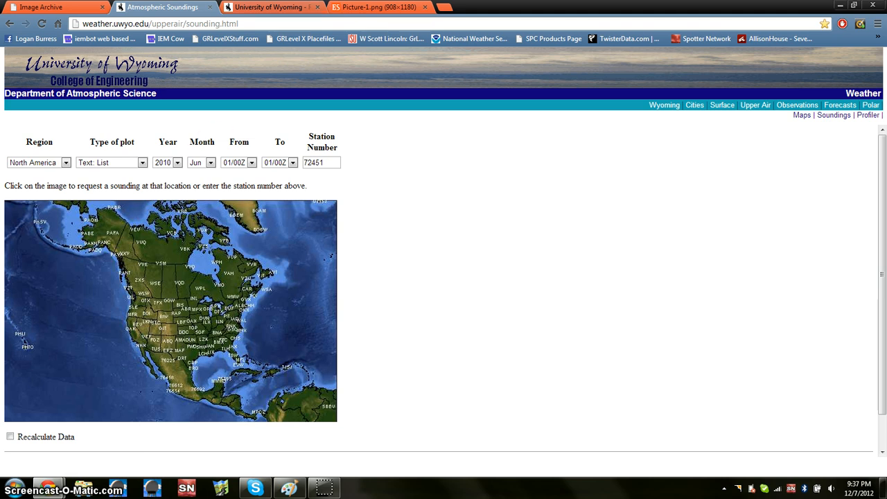
left_click(183, 337)
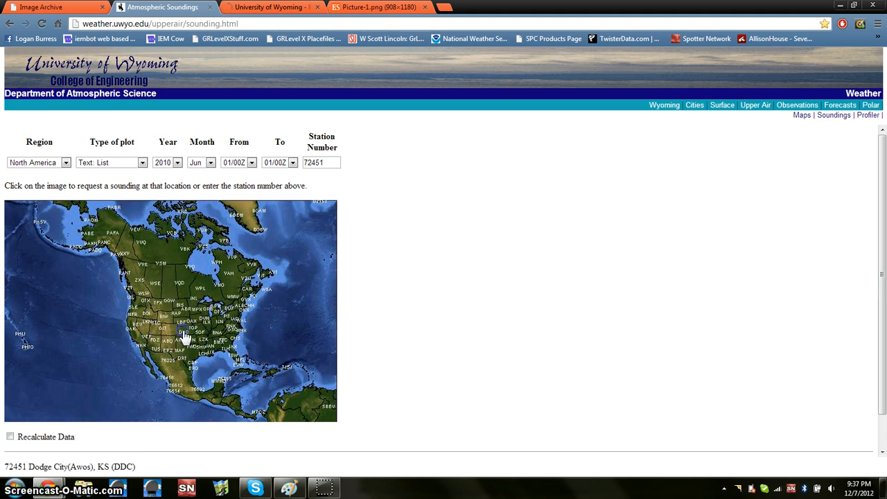
left_click(183, 339)
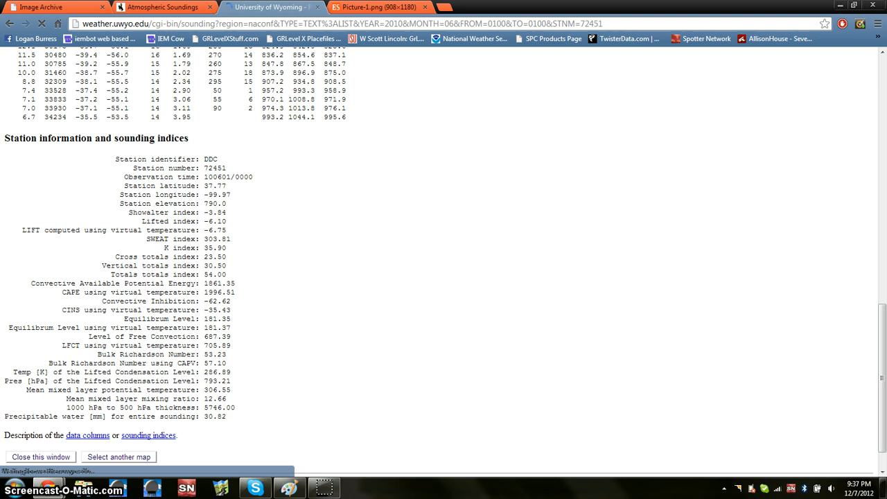
scroll("up", 3)
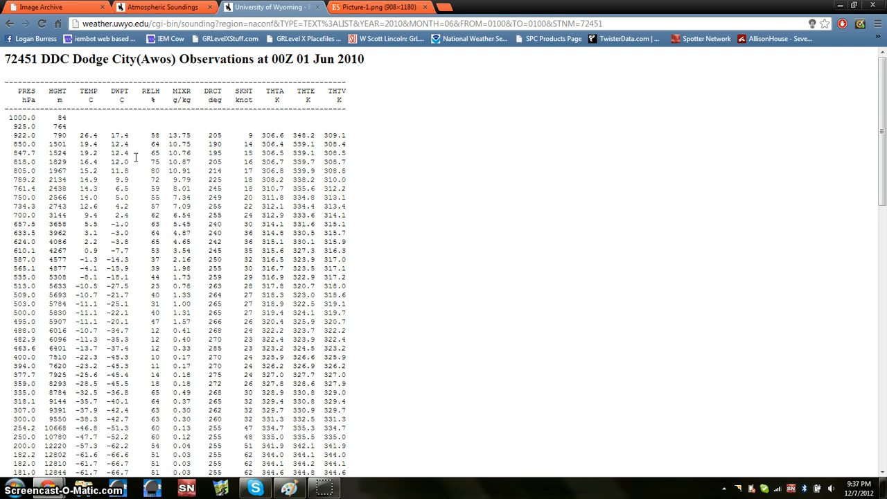
mouse_move(797, 187)
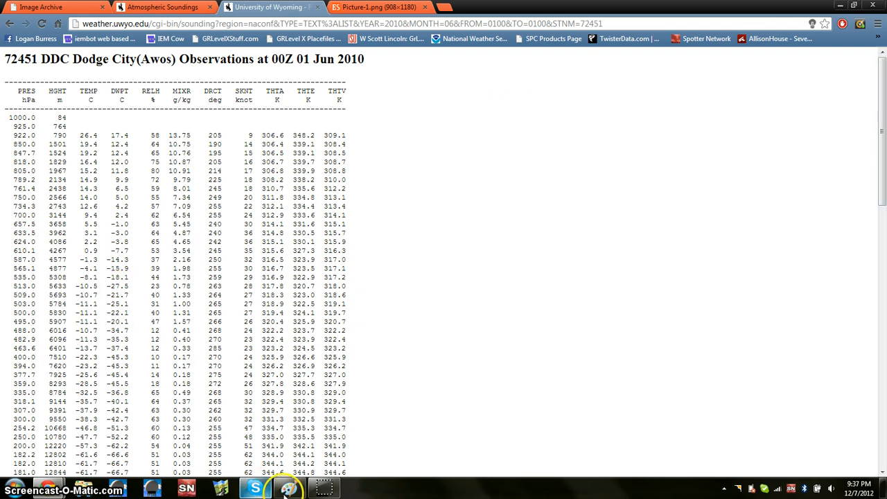
- Place Paint's annotated skew-T at 100% zoom beside the Dodge City sounding table
left_click(288, 488)
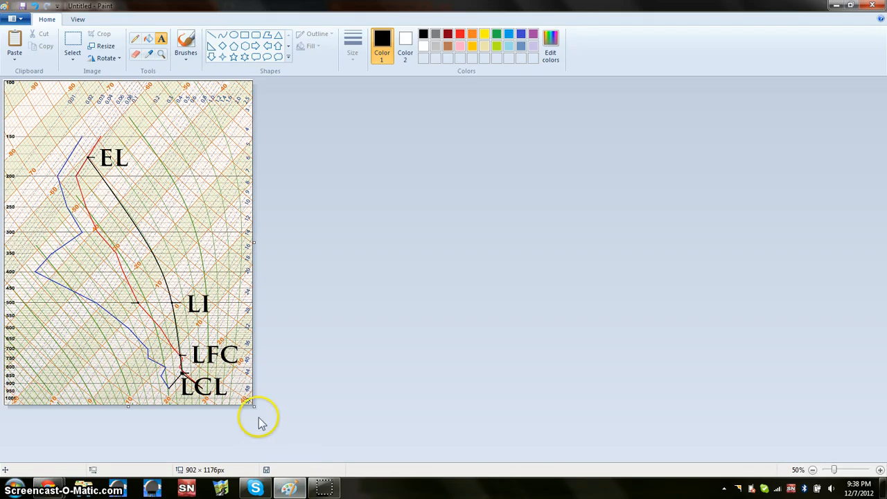
left_click(878, 470)
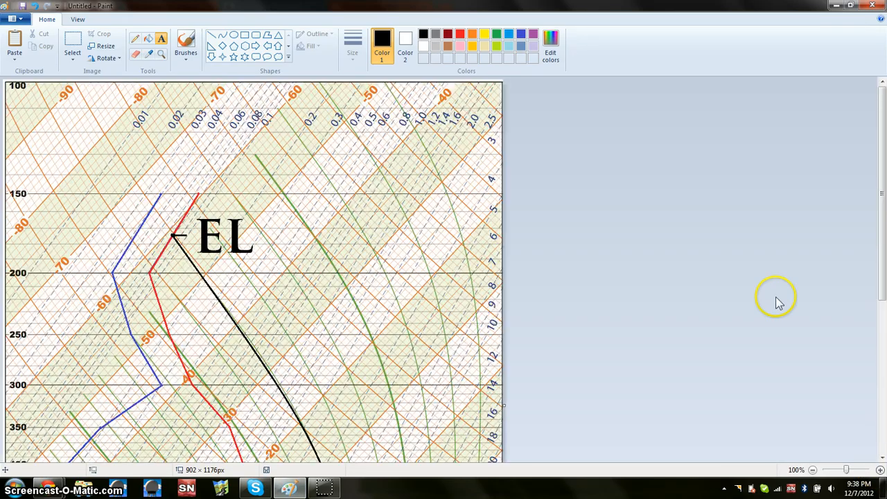
scroll("down", 3)
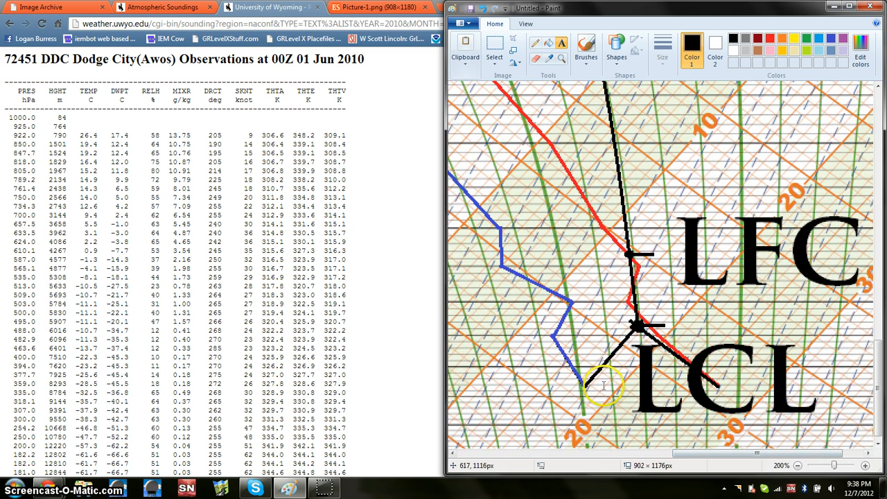
mouse_move(713, 383)
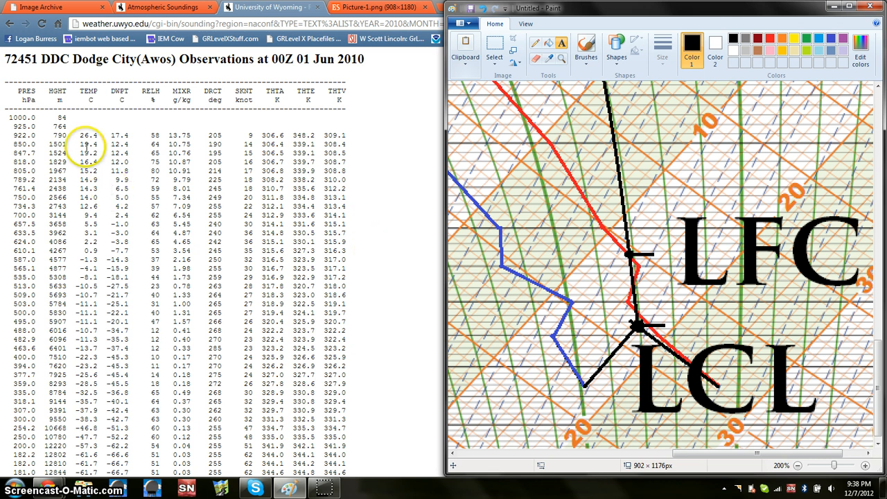
mouse_move(533, 334)
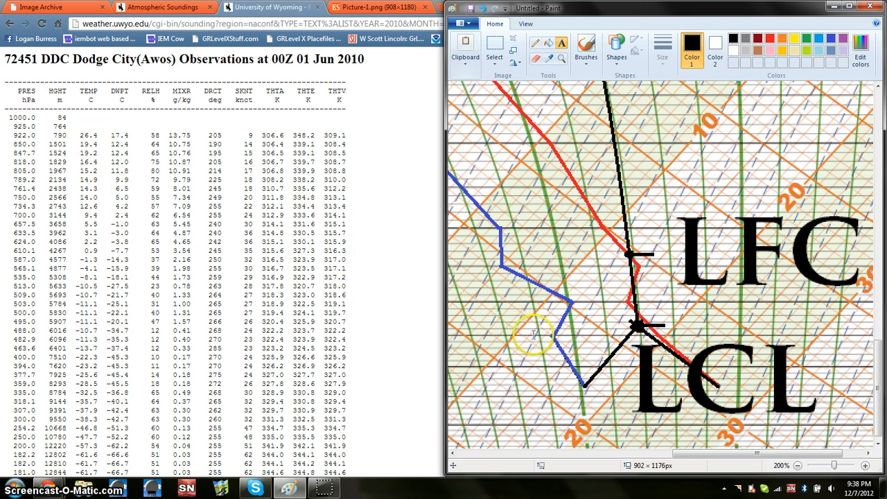
mouse_move(557, 491)
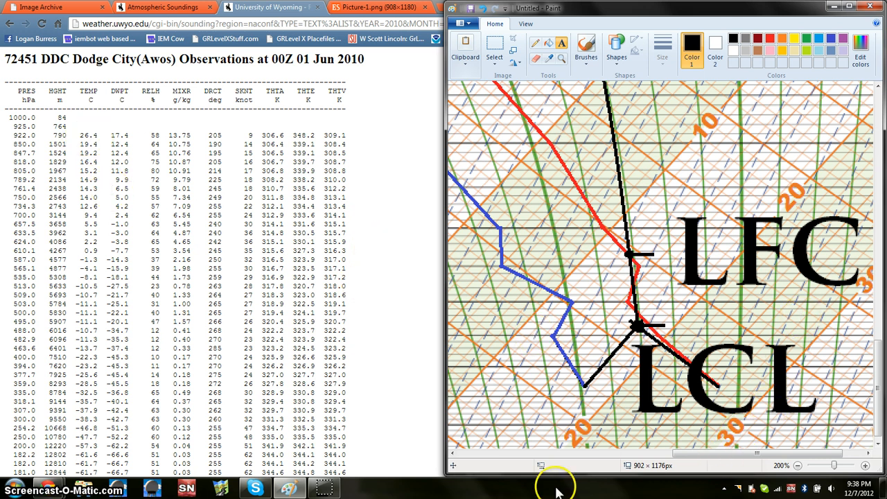
mouse_move(752, 418)
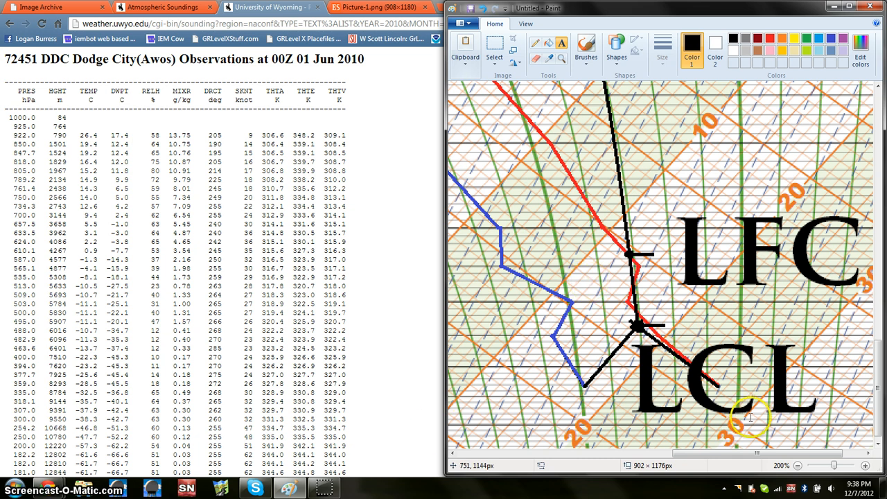
mouse_move(749, 411)
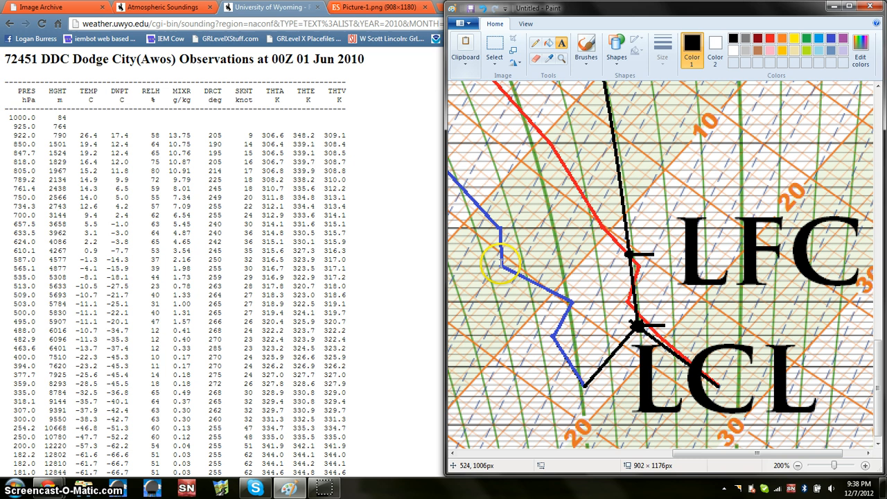
mouse_move(502, 228)
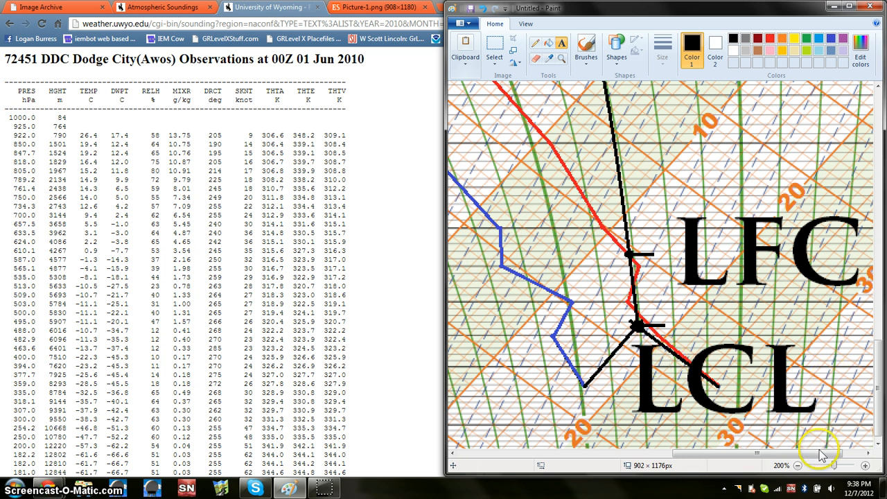
left_click(798, 466)
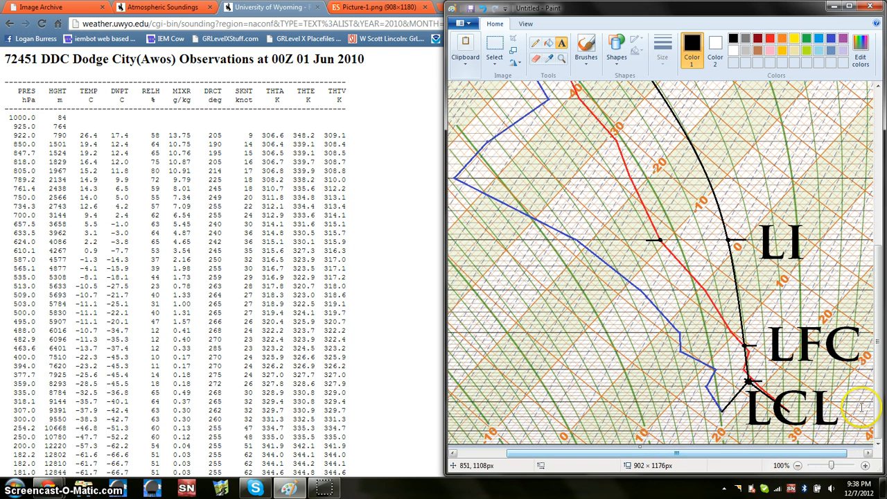
scroll("down", 3)
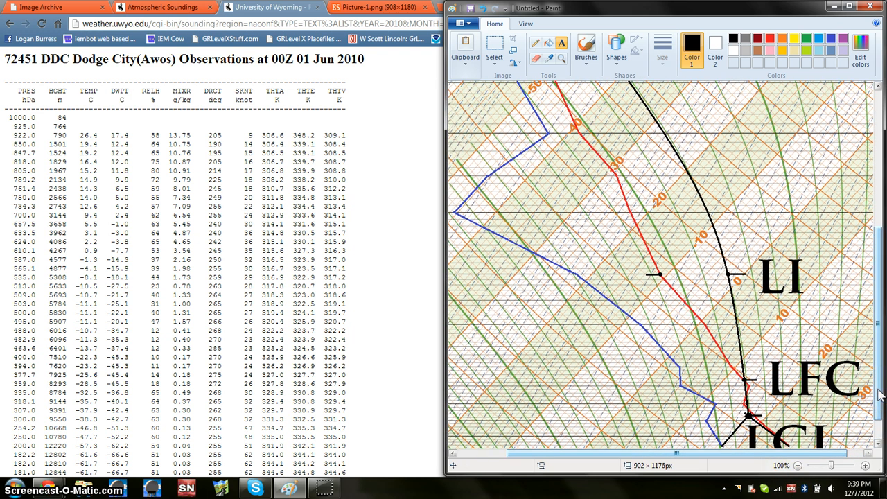
mouse_move(436, 100)
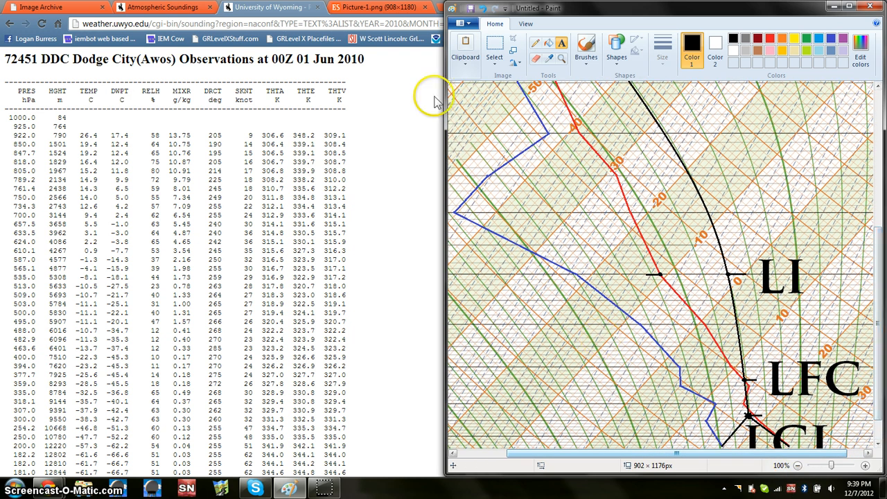
mouse_move(405, 299)
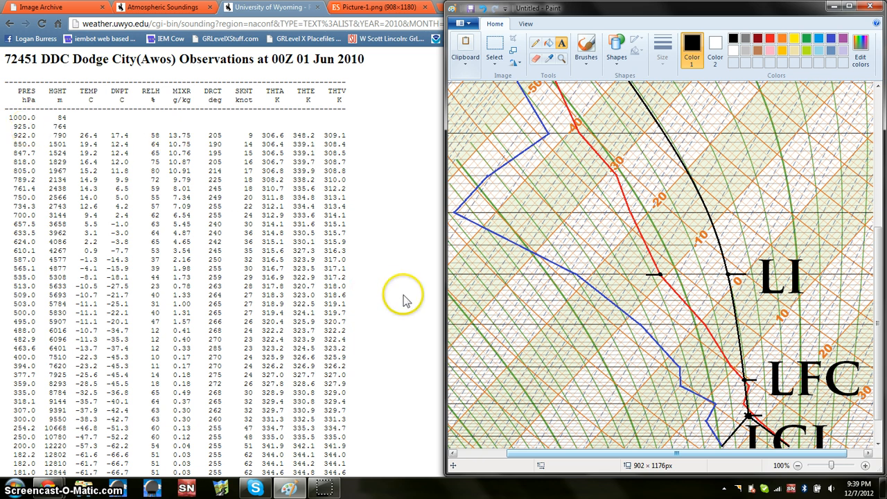
mouse_move(698, 238)
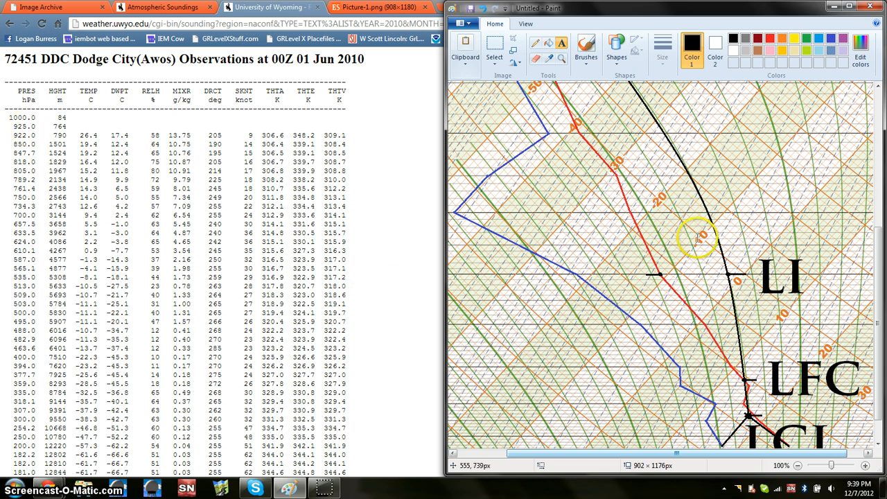
mouse_move(654, 201)
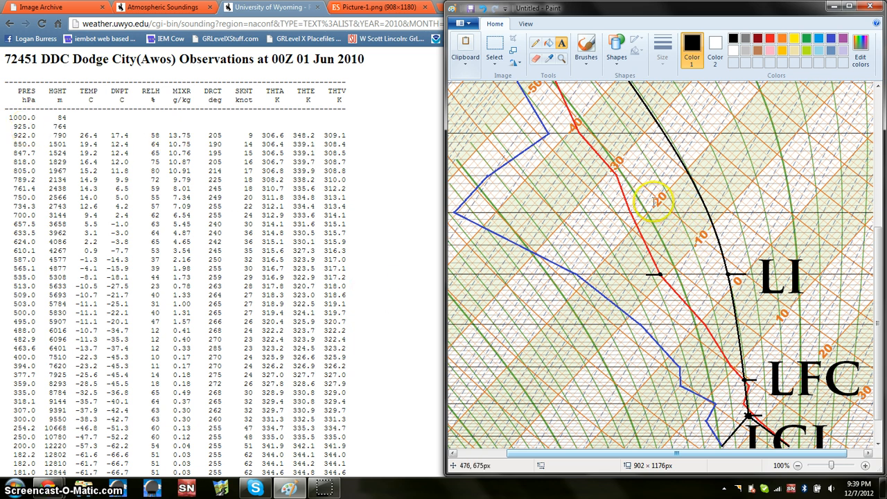
scroll("down", 3)
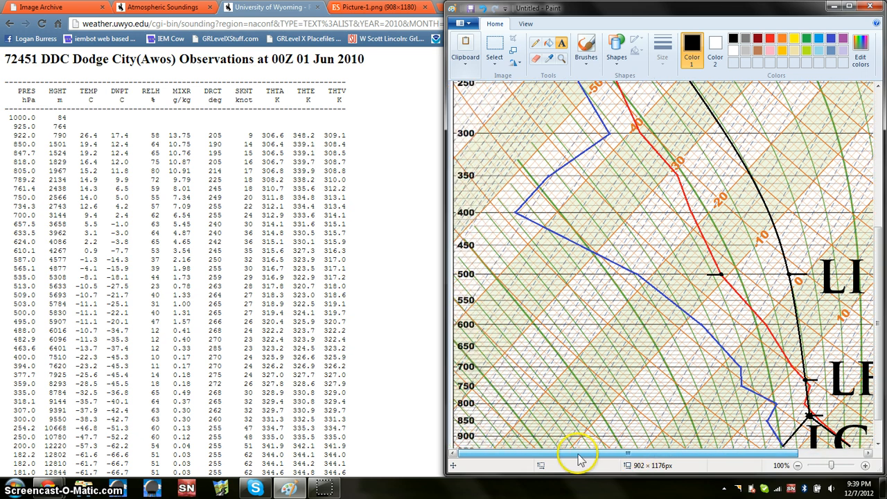
mouse_move(582, 463)
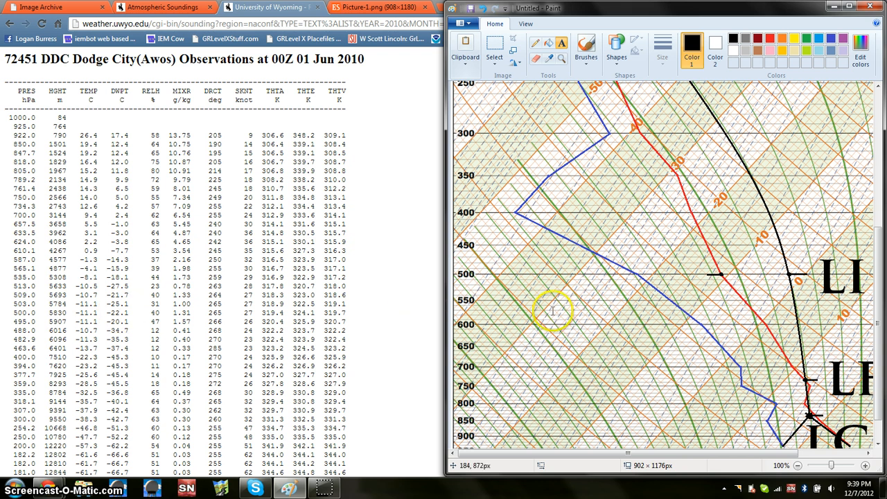
mouse_move(571, 271)
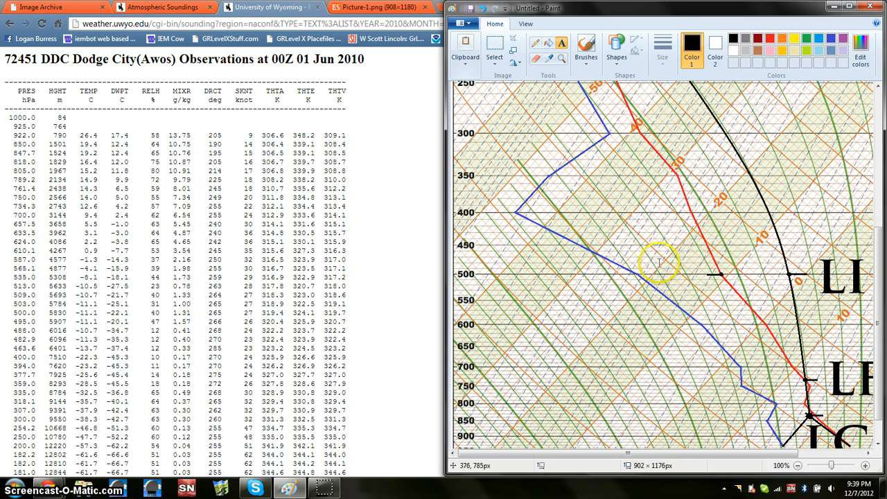
mouse_move(648, 277)
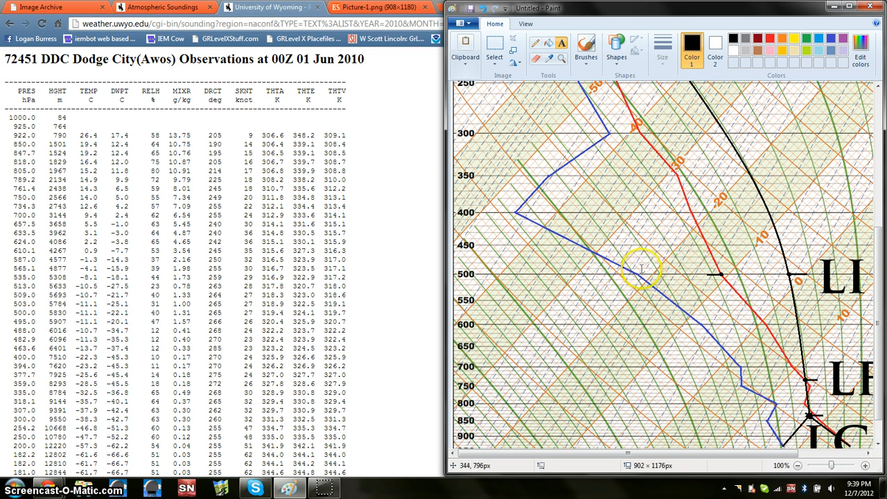
mouse_move(635, 270)
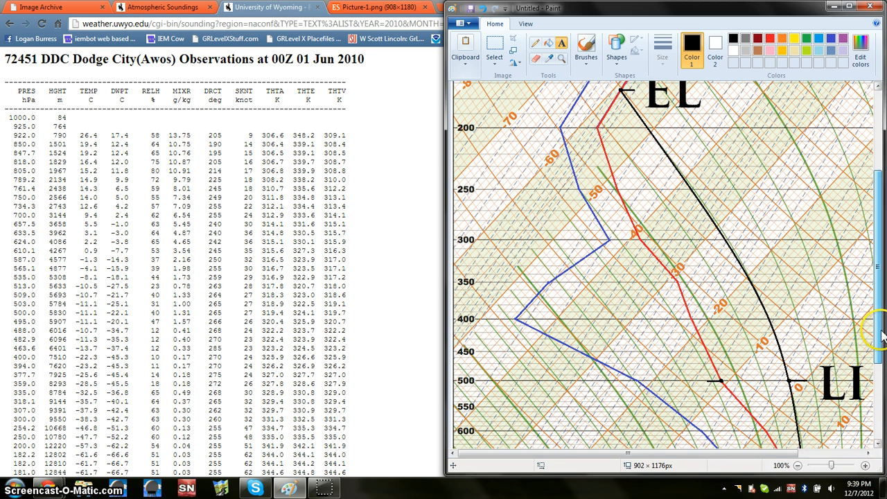
scroll("down", 3)
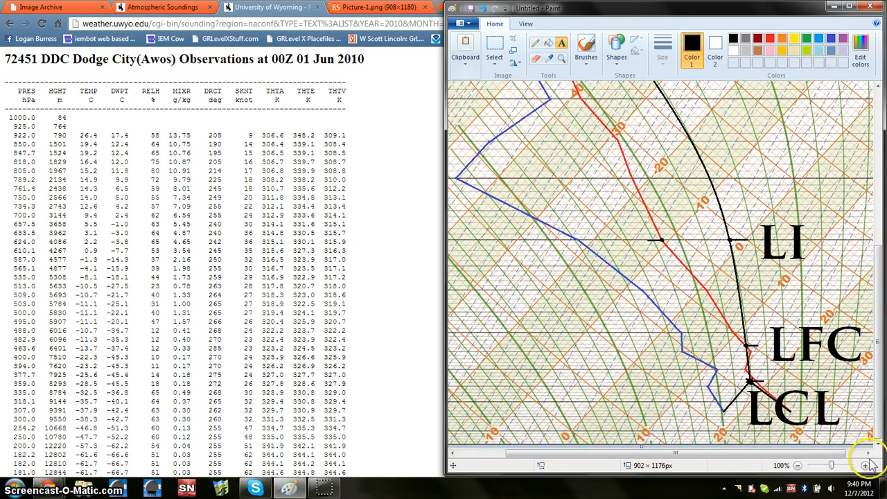
left_click(865, 466)
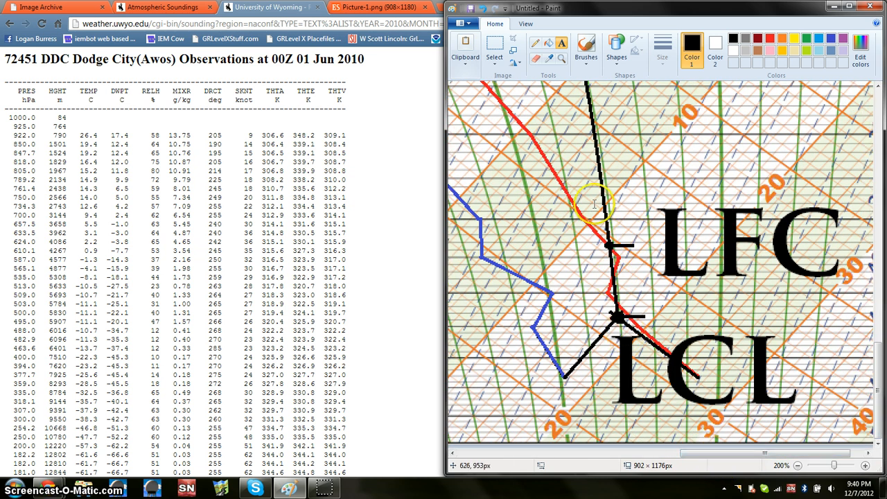
mouse_move(607, 263)
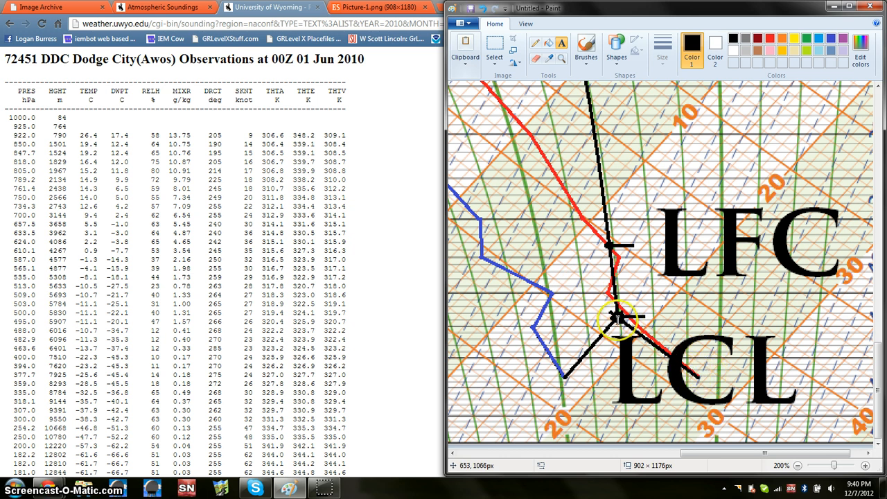
mouse_move(610, 246)
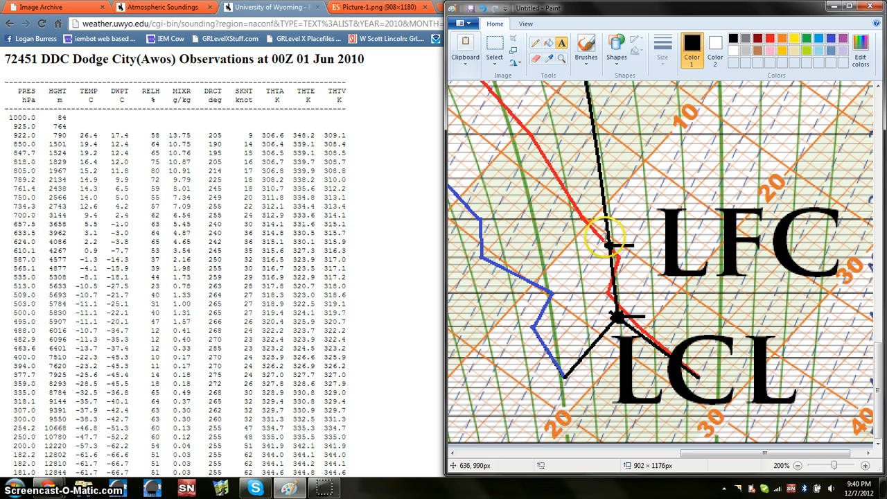
mouse_move(621, 326)
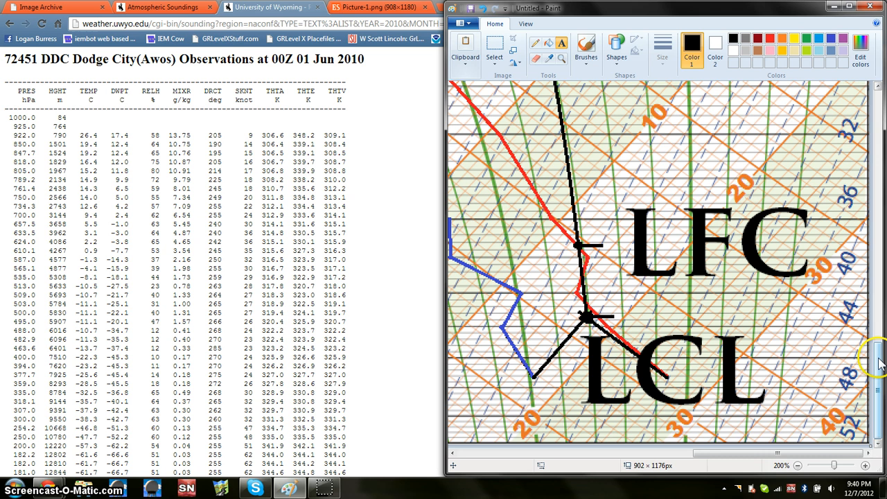
scroll("up", 3)
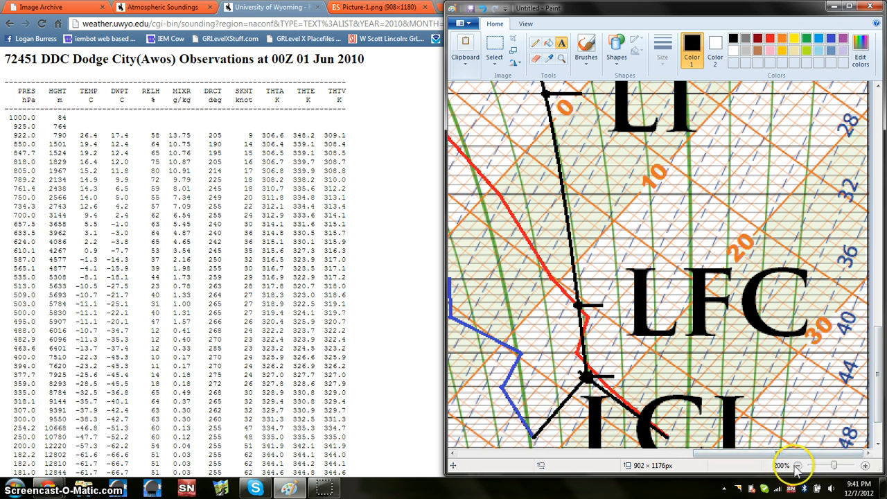
left_click(797, 466)
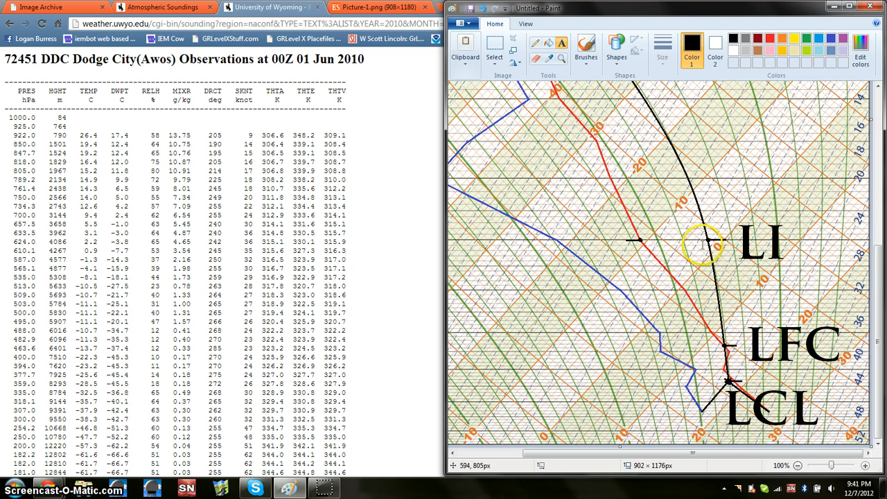
mouse_move(728, 344)
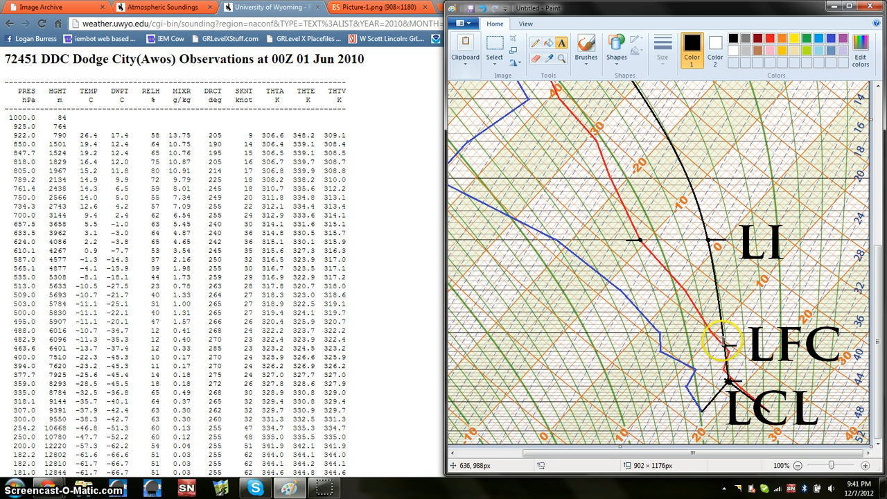
mouse_move(655, 220)
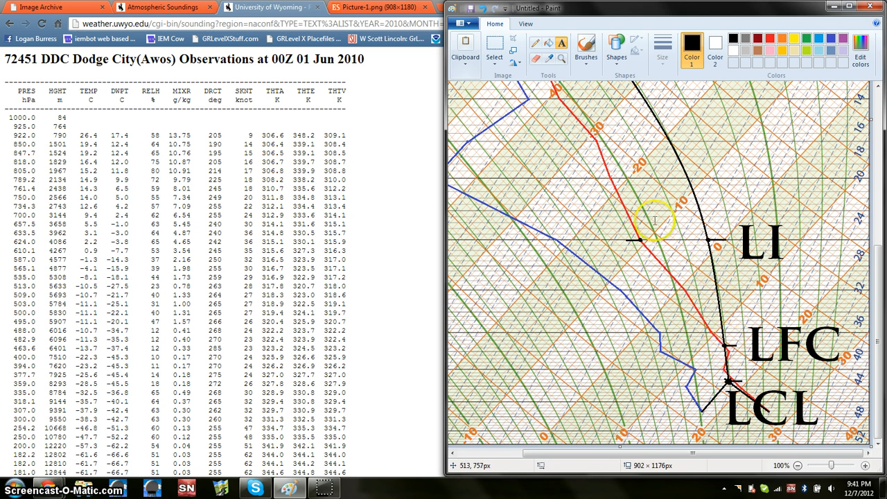
mouse_move(724, 340)
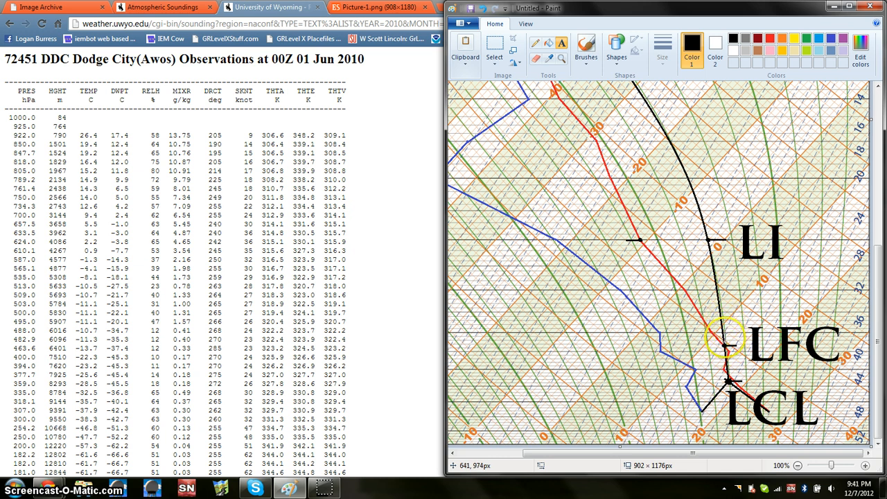
mouse_move(682, 189)
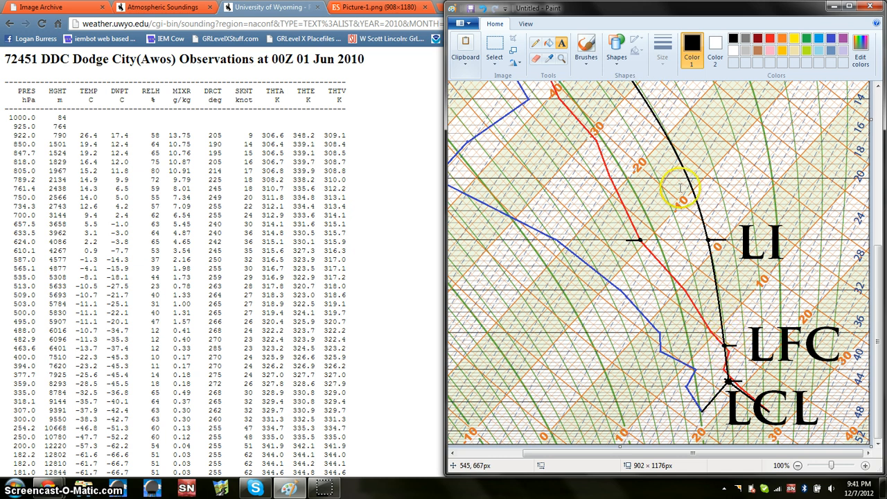
mouse_move(727, 344)
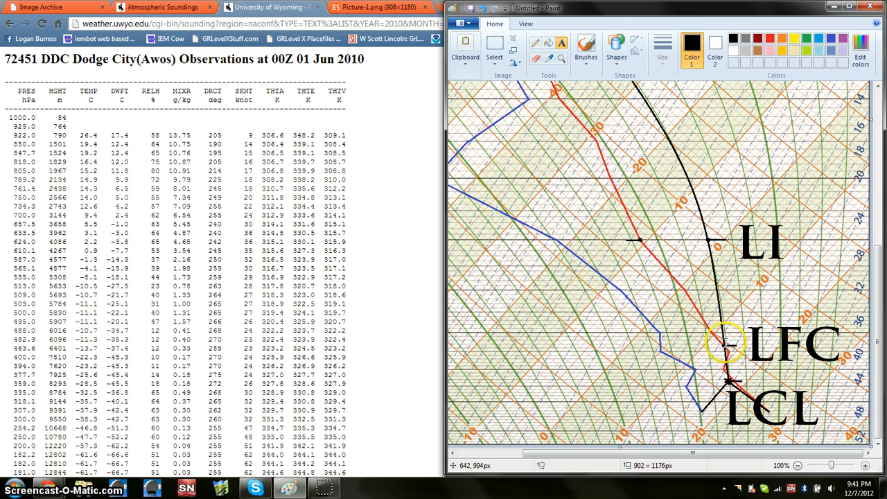
mouse_move(718, 319)
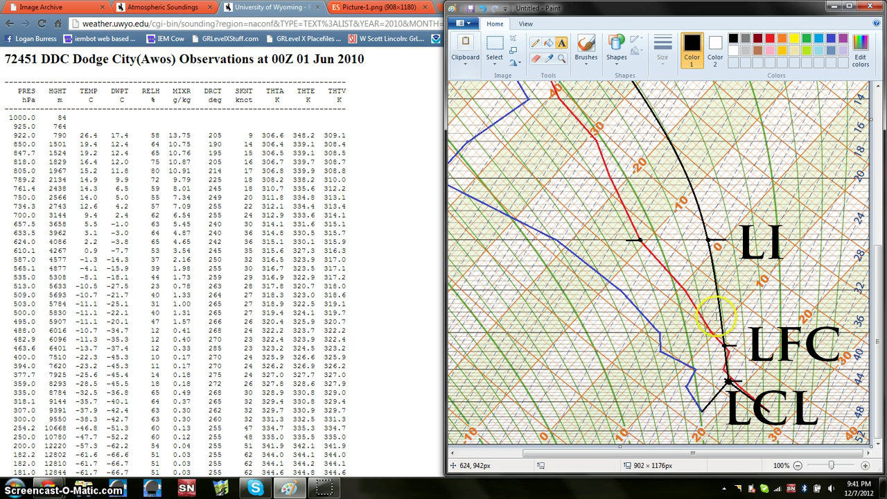
mouse_move(718, 300)
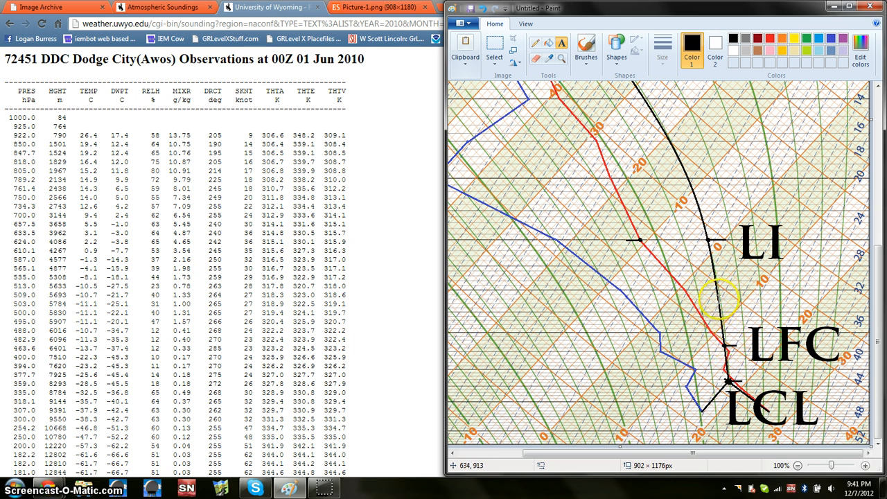
mouse_move(720, 349)
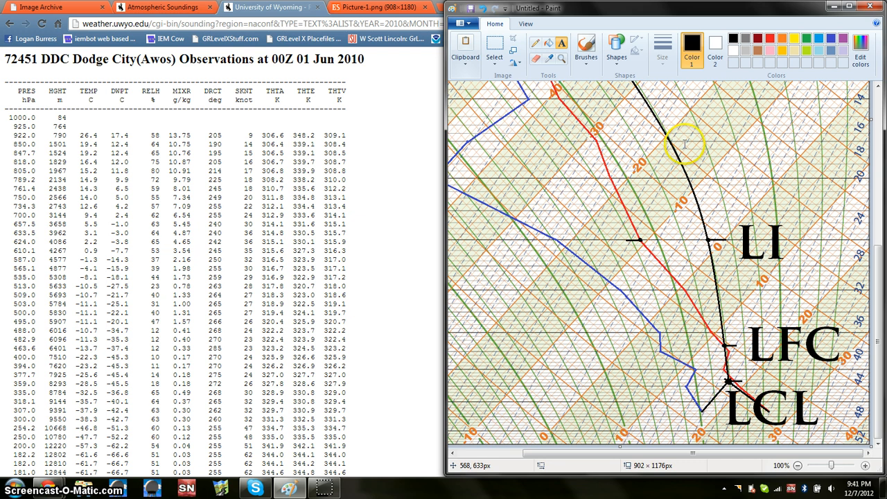
mouse_move(662, 122)
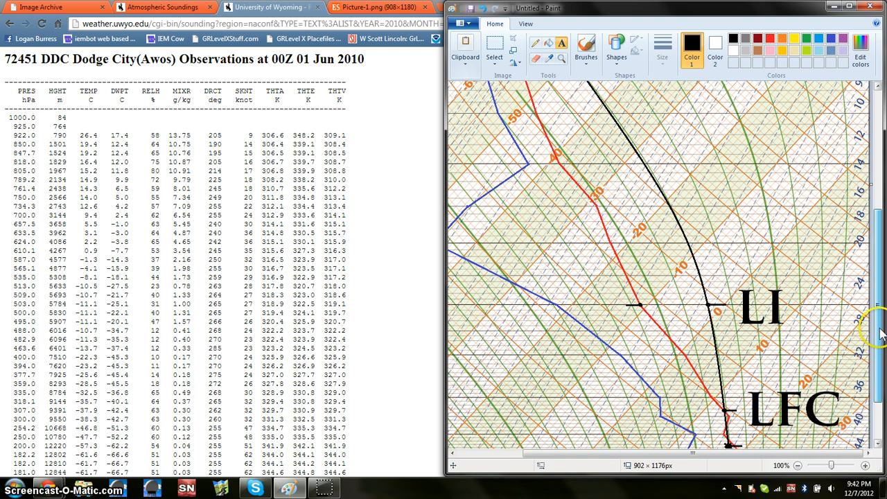
scroll("up", 3)
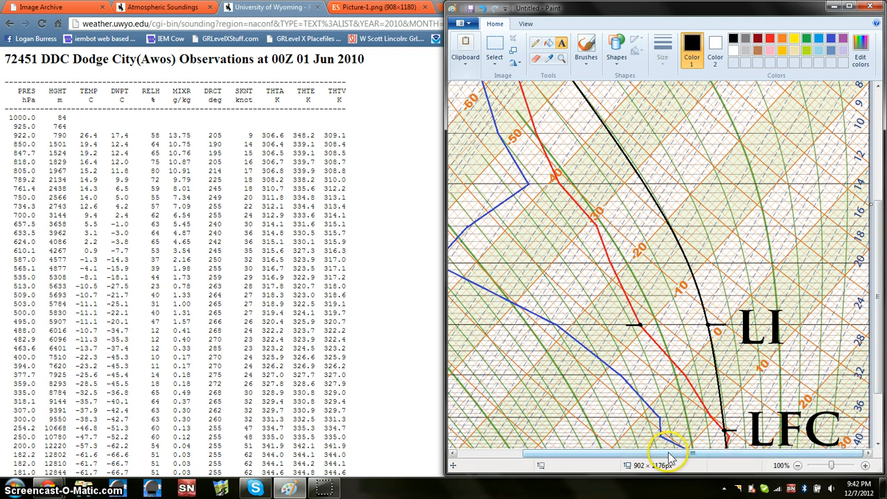
scroll("up", 3)
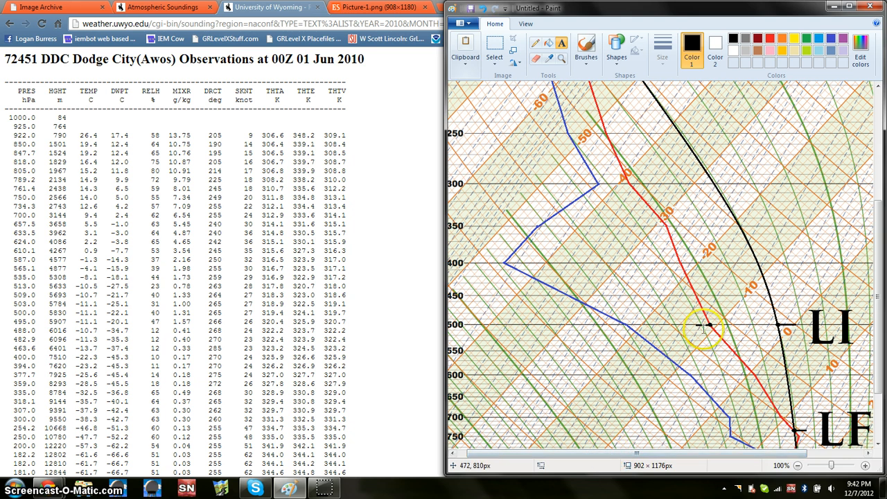
mouse_move(783, 325)
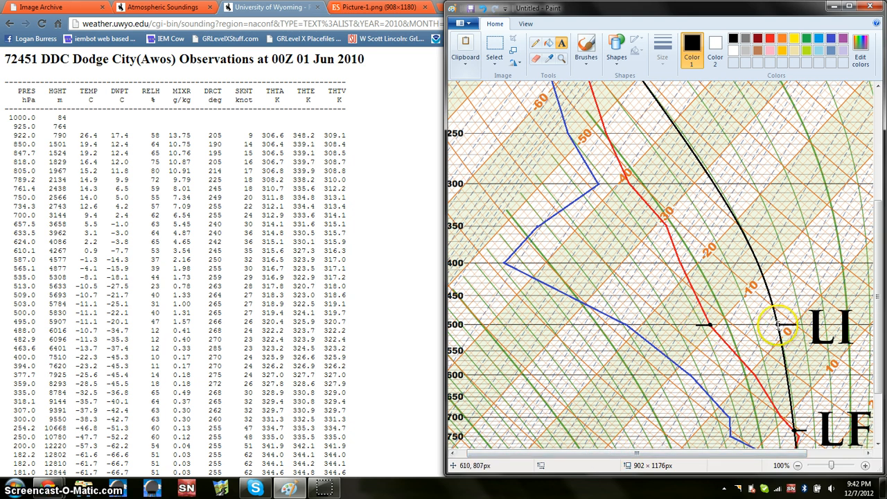
mouse_move(760, 327)
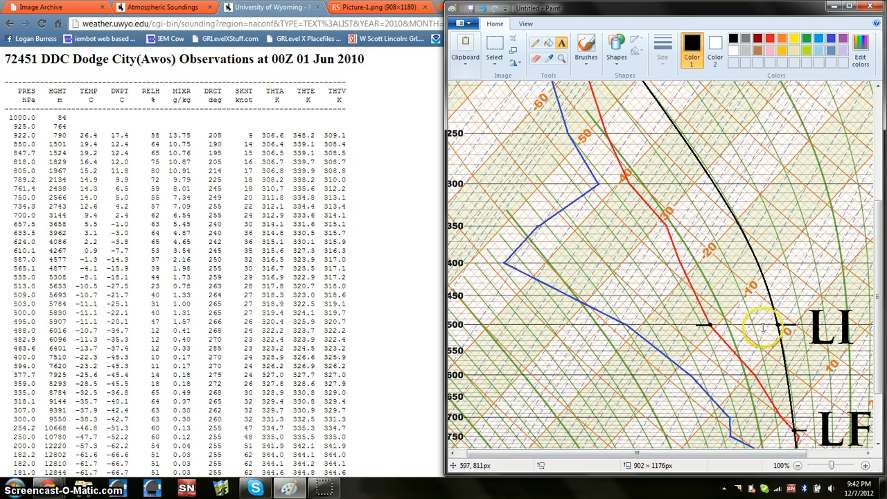
mouse_move(720, 325)
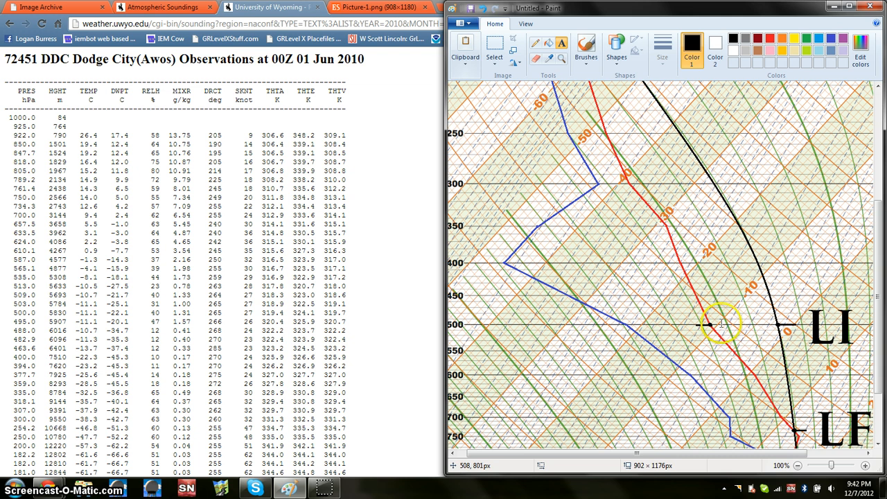
mouse_move(718, 328)
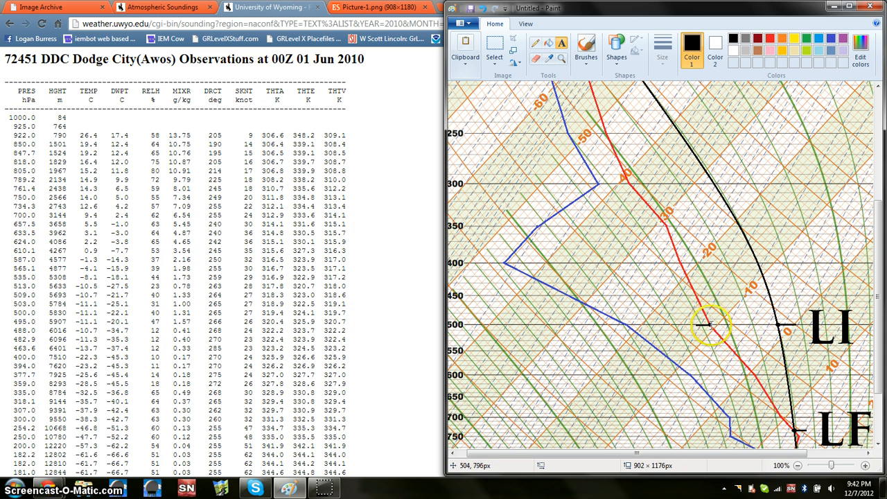
mouse_move(714, 322)
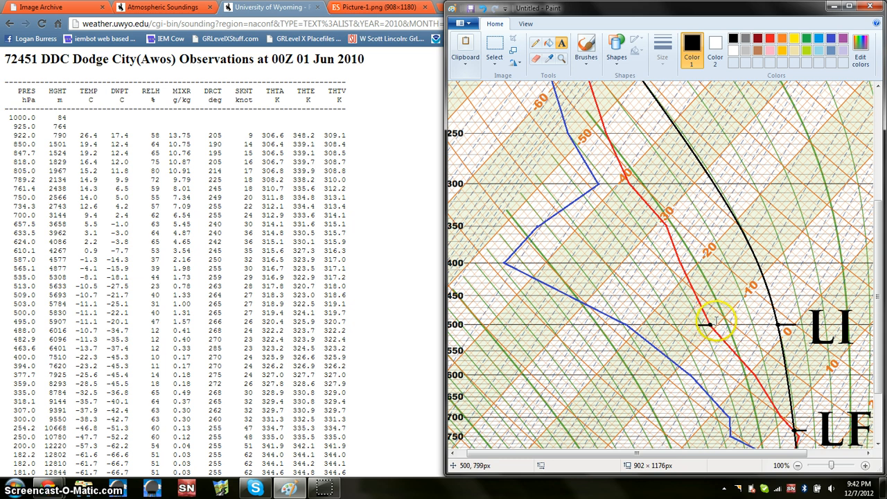
left_click(865, 466)
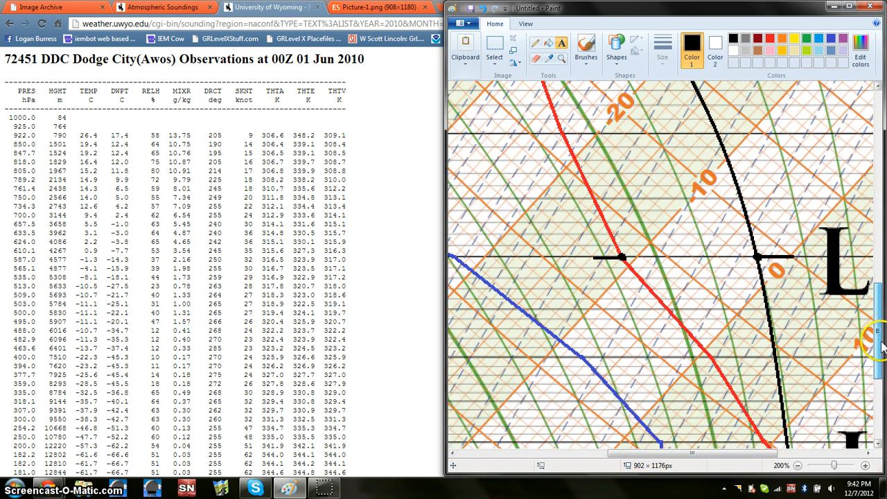
mouse_move(762, 263)
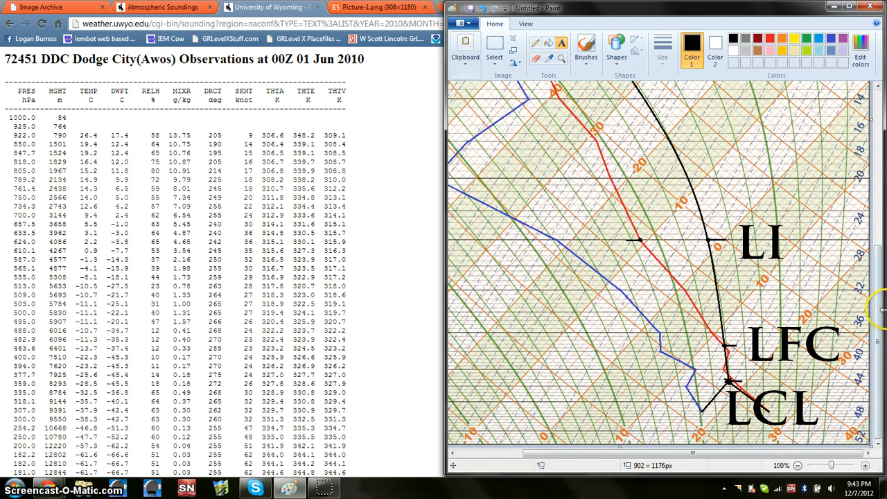
scroll("up", 3)
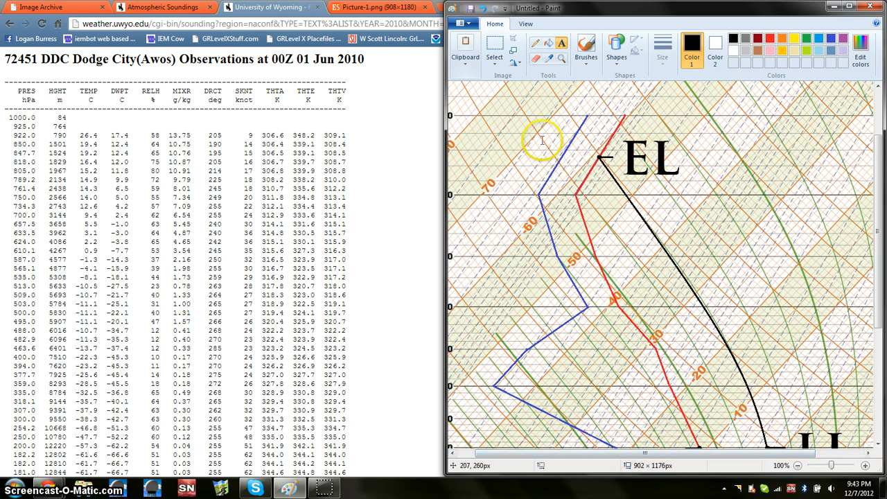
mouse_move(709, 156)
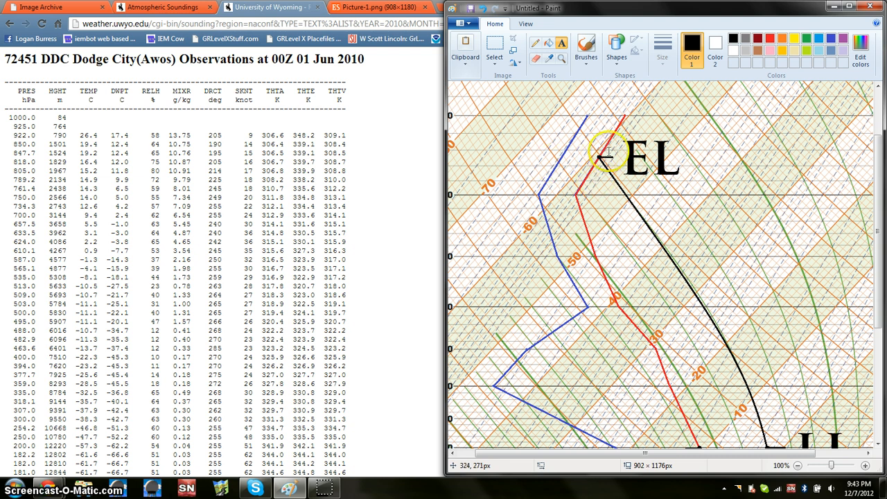
mouse_move(605, 160)
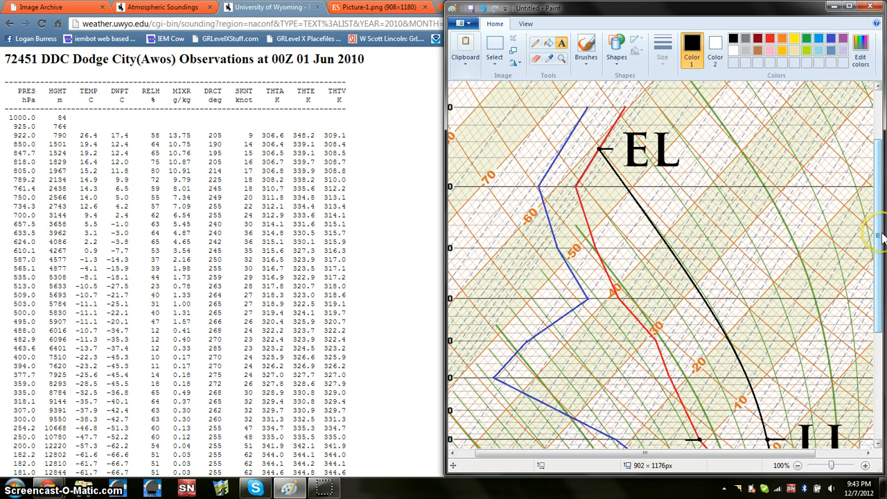
scroll("down", 3)
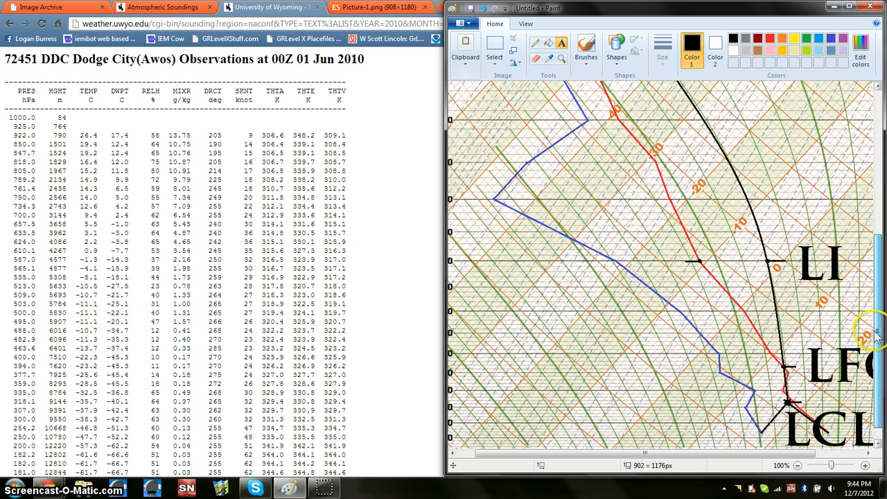
left_click(868, 466)
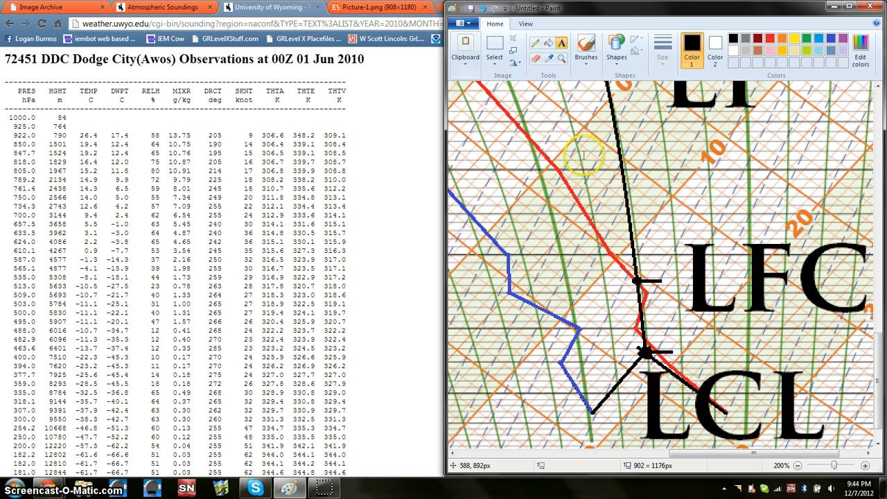
mouse_move(643, 296)
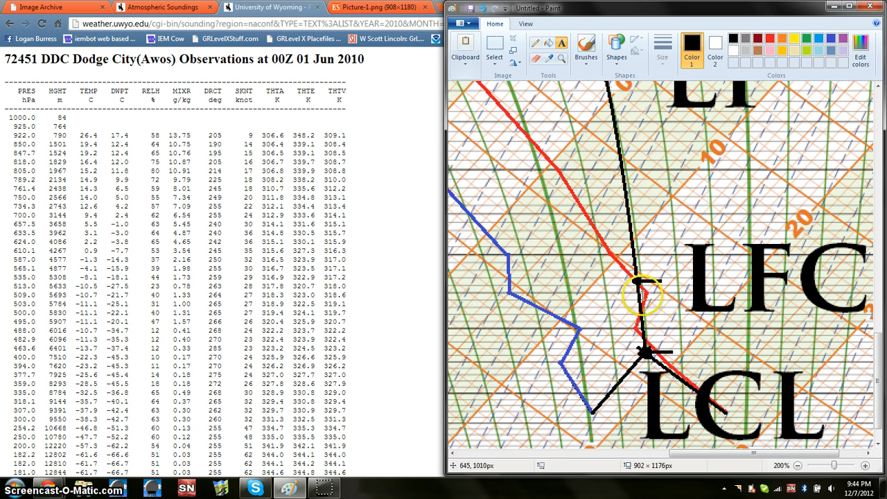
mouse_move(604, 296)
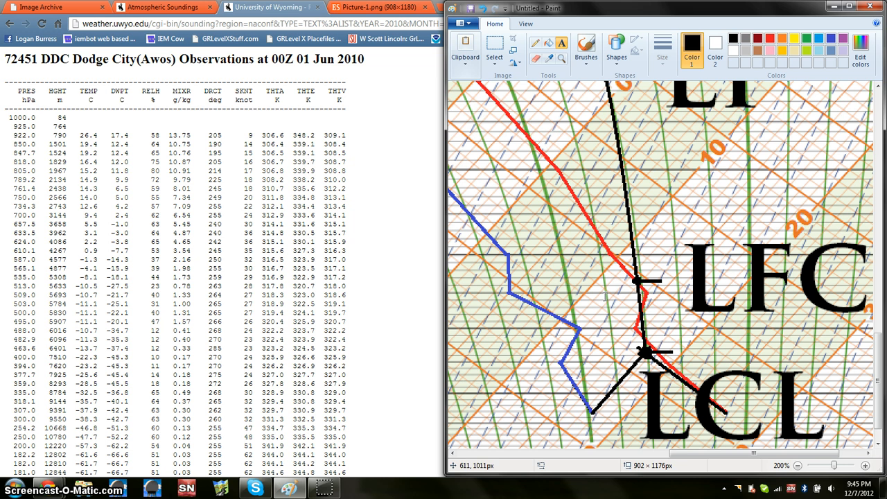
mouse_move(585, 450)
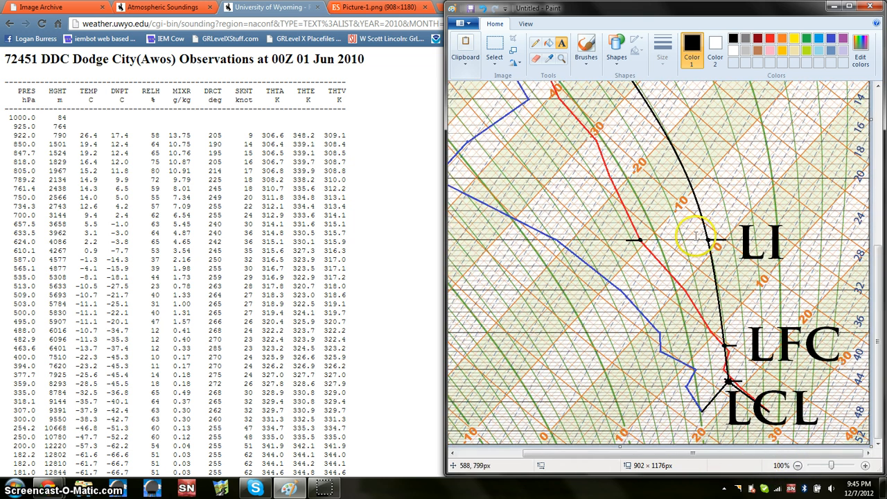
mouse_move(630, 225)
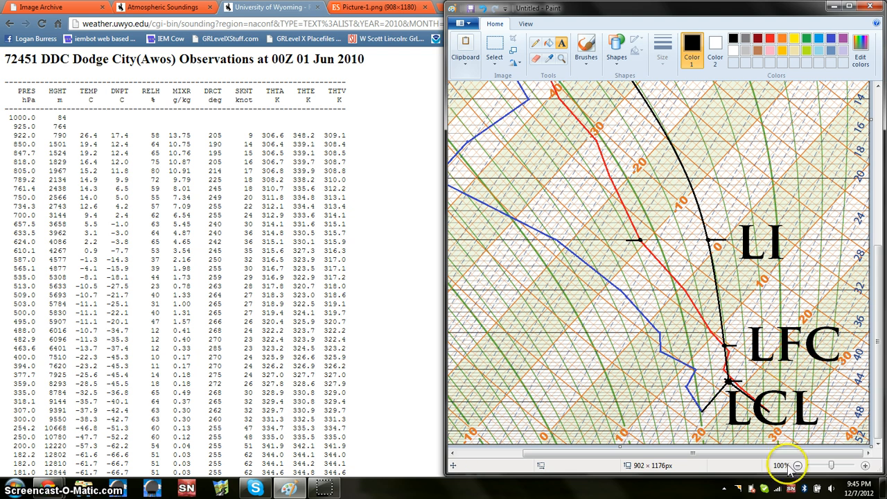
- Zoom the diagram from 100% to 50% so all EL, LI, LFC and LCL labels show
left_click(798, 466)
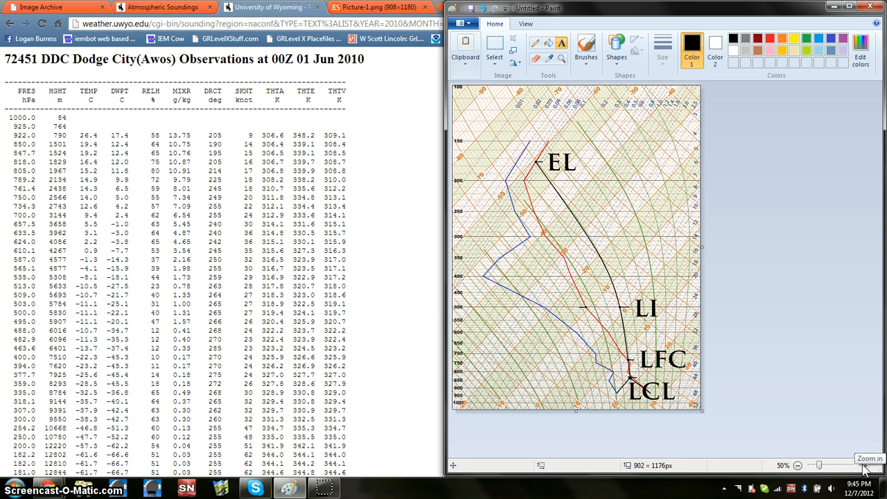
mouse_move(696, 255)
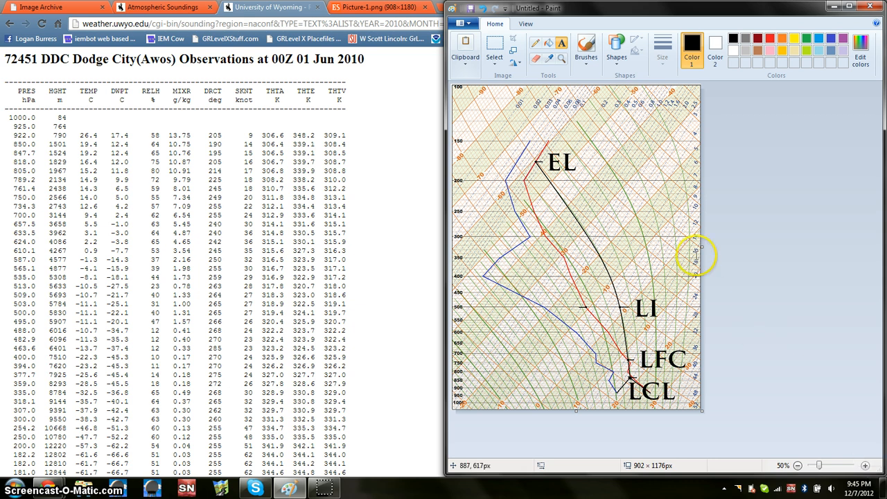
mouse_move(488, 144)
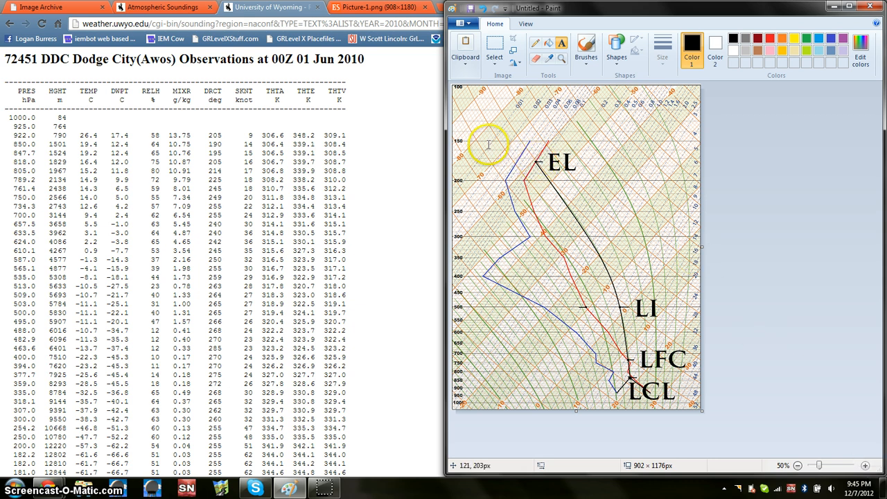
mouse_move(460, 178)
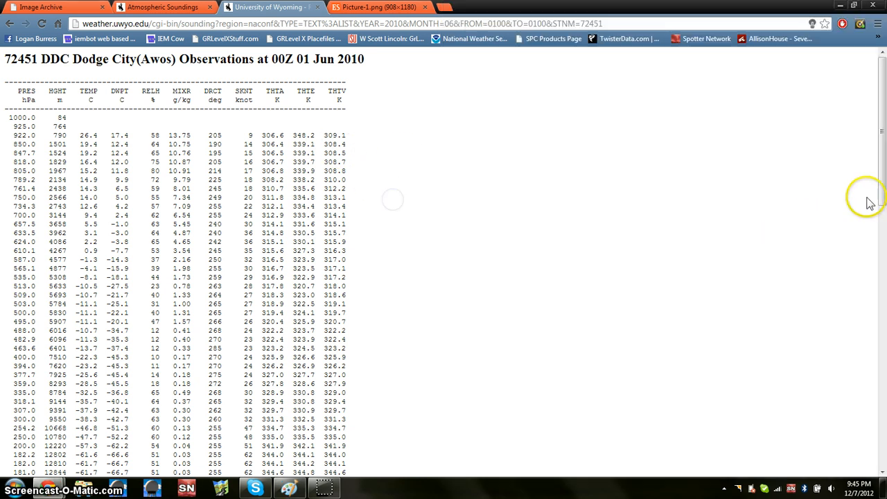
- Scroll to 'Station information and sounding indices' and restore the labelled Paint diagram beside them
scroll("down", 3)
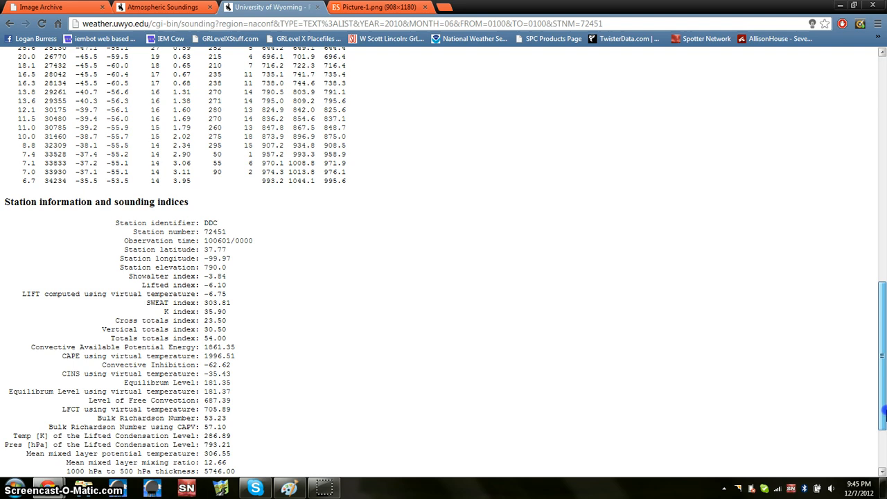
scroll("down", 3)
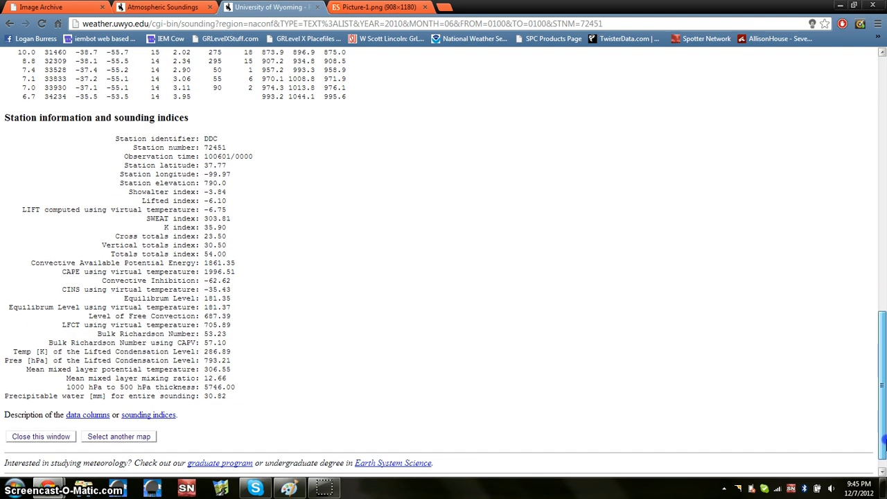
mouse_move(273, 405)
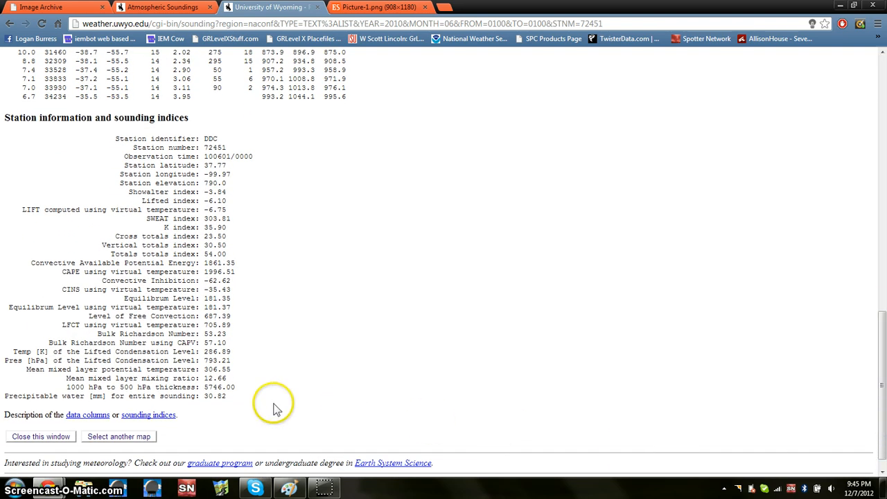
mouse_move(284, 319)
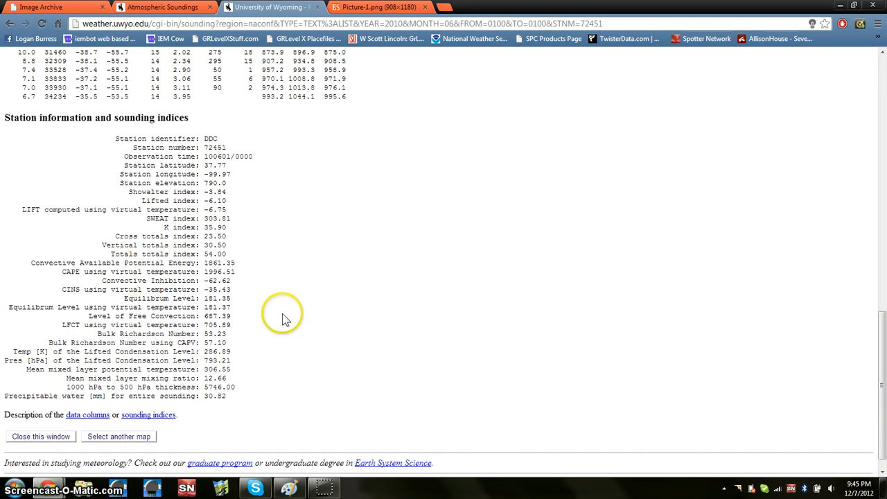
mouse_move(269, 357)
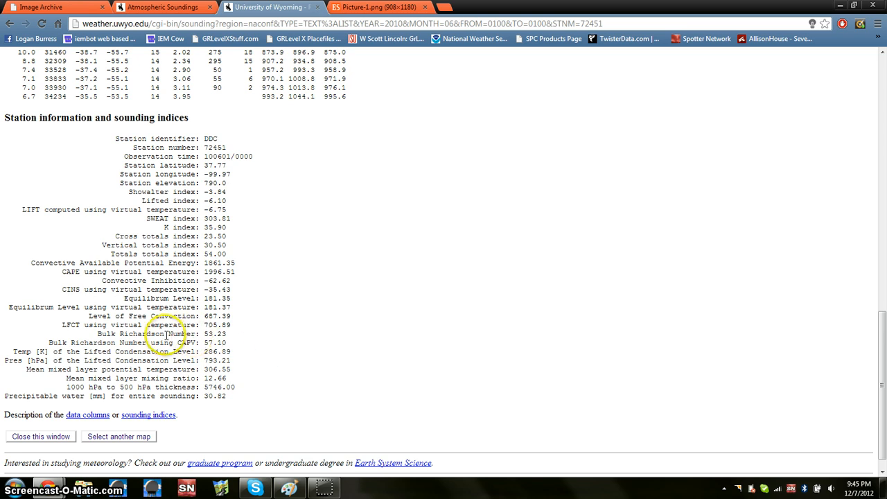
mouse_move(108, 303)
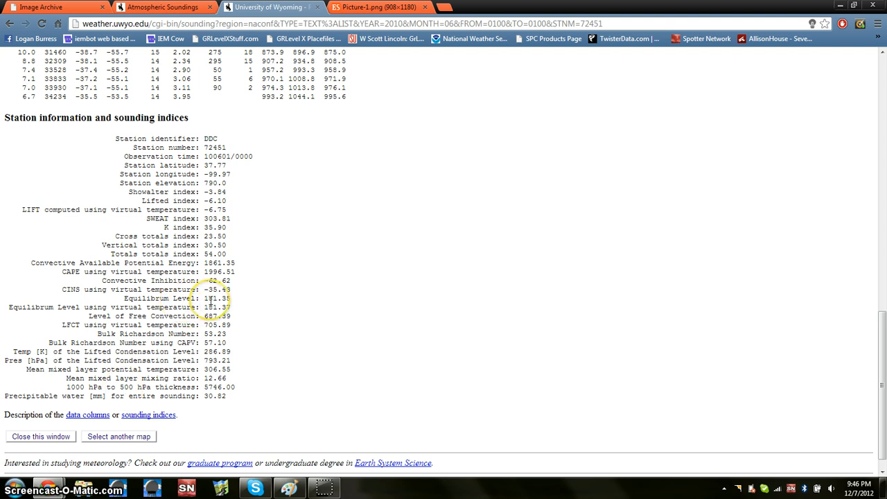
mouse_move(238, 305)
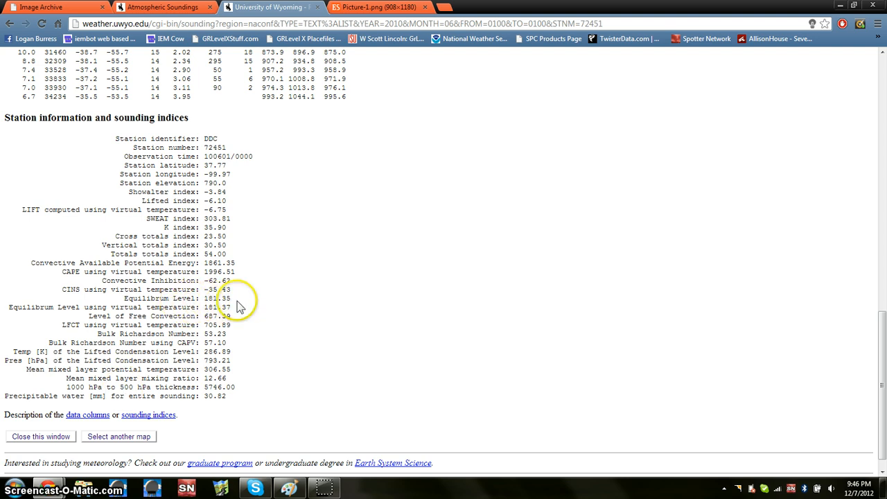
mouse_move(302, 476)
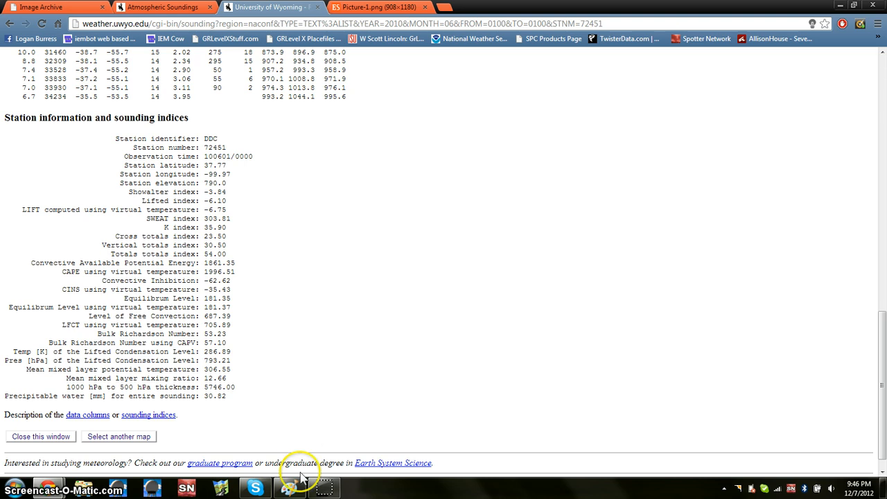
left_click(290, 488)
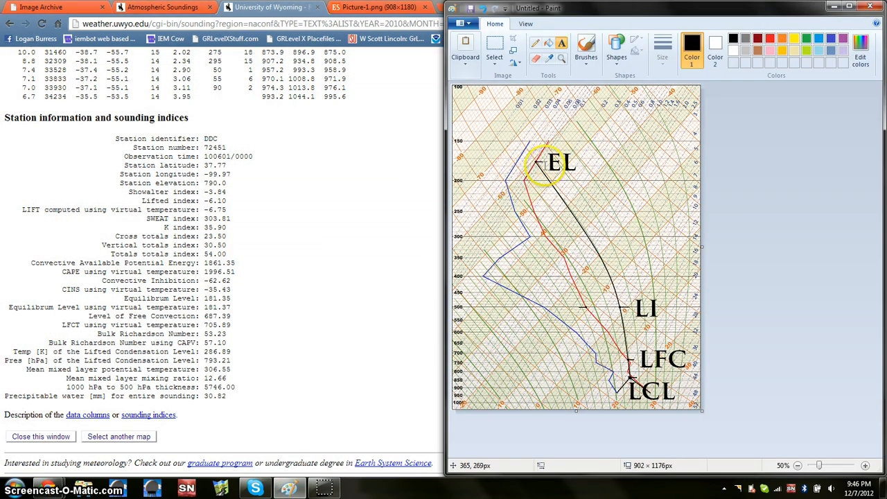
mouse_move(638, 308)
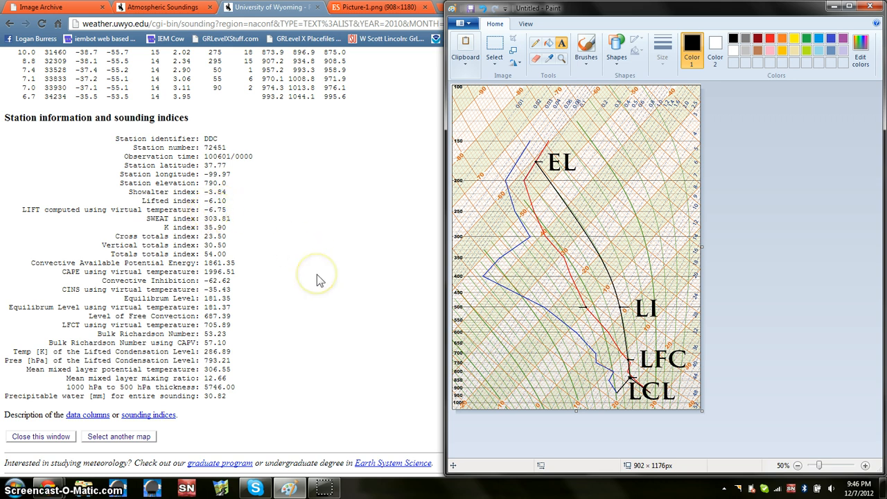
mouse_move(321, 280)
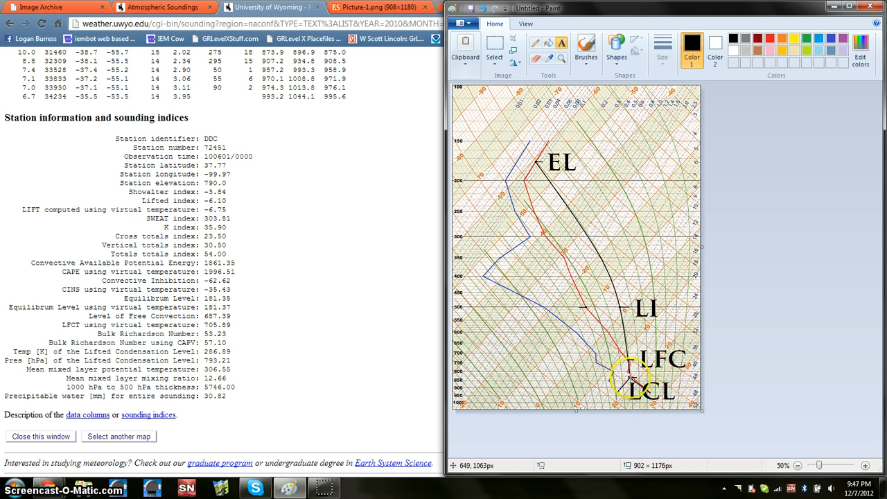
mouse_move(627, 377)
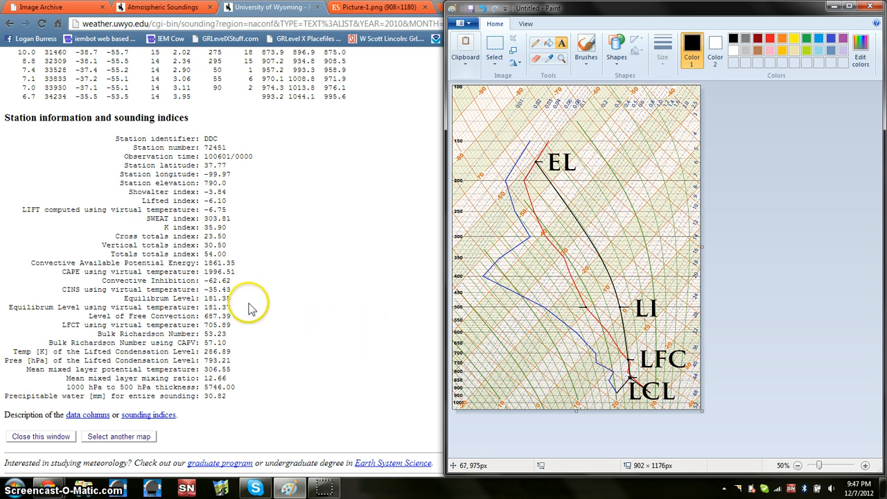
mouse_move(251, 308)
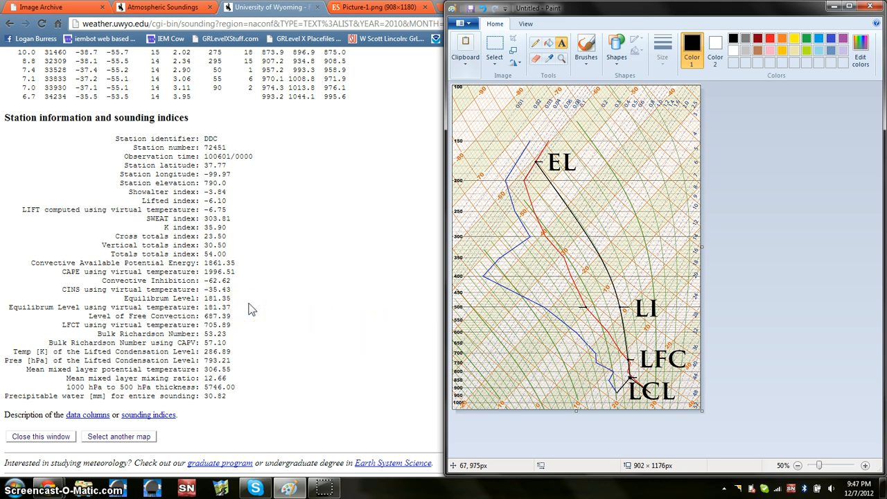
left_click(225, 364)
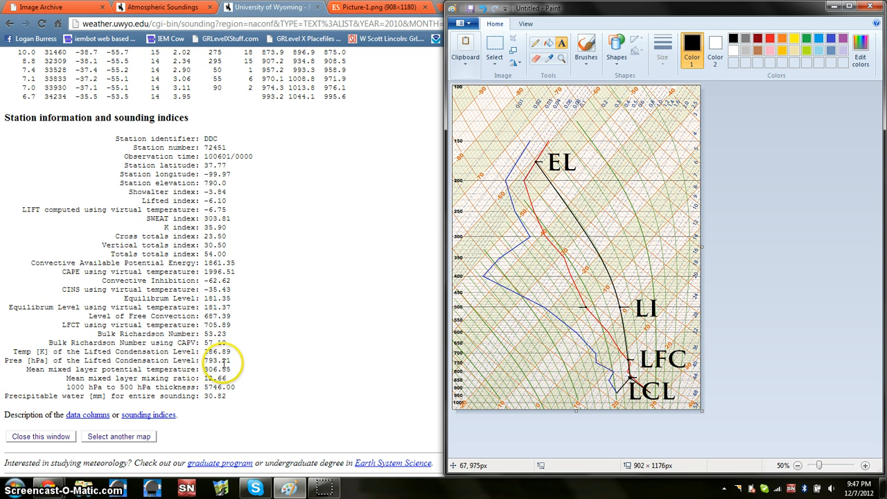
mouse_move(248, 374)
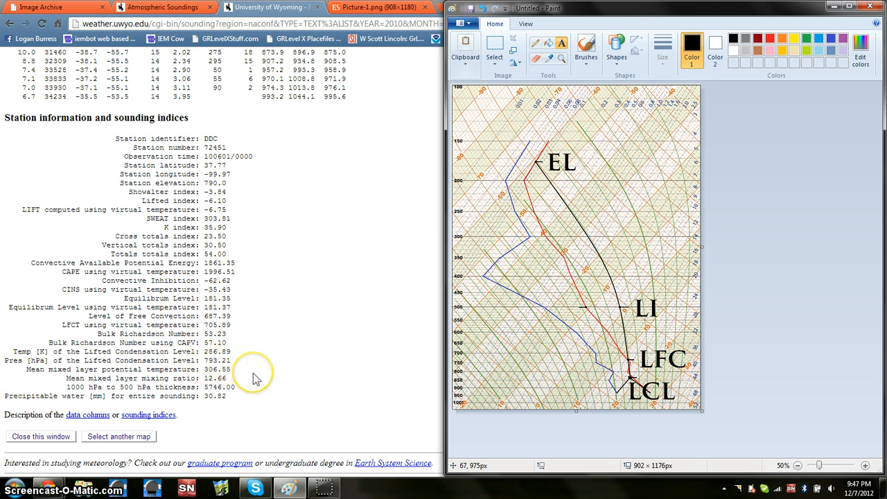
mouse_move(257, 380)
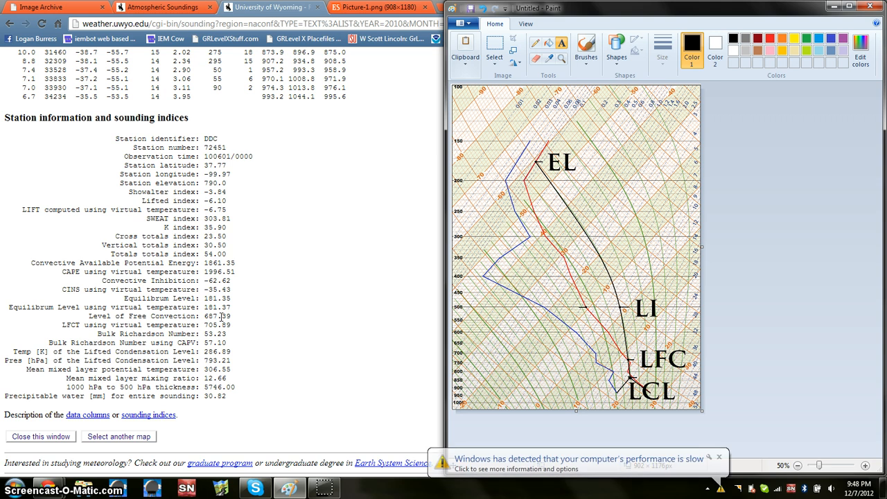
mouse_move(710, 443)
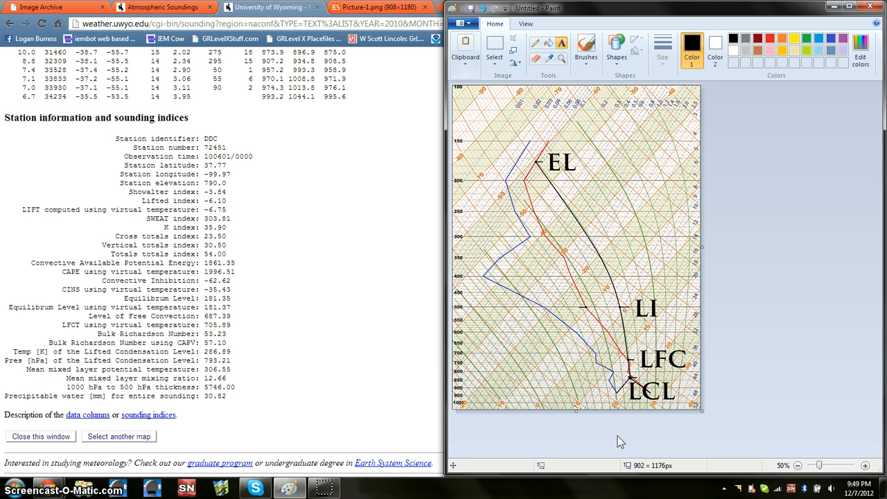
mouse_move(334, 481)
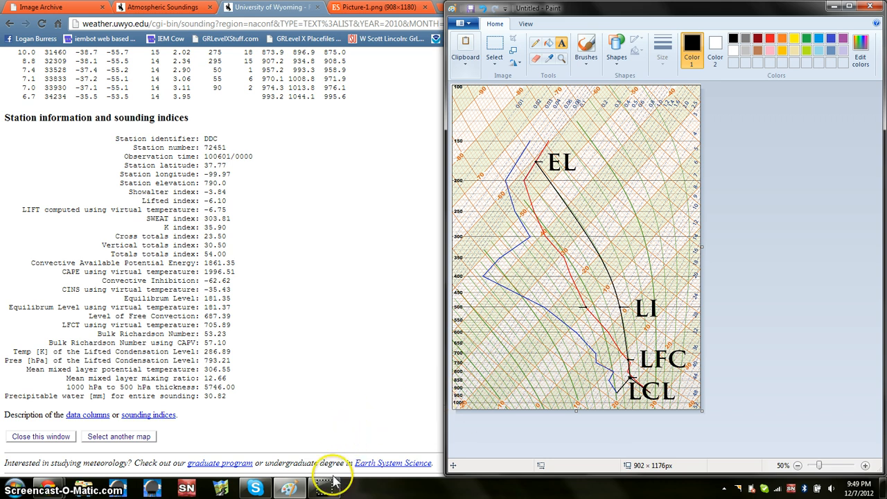